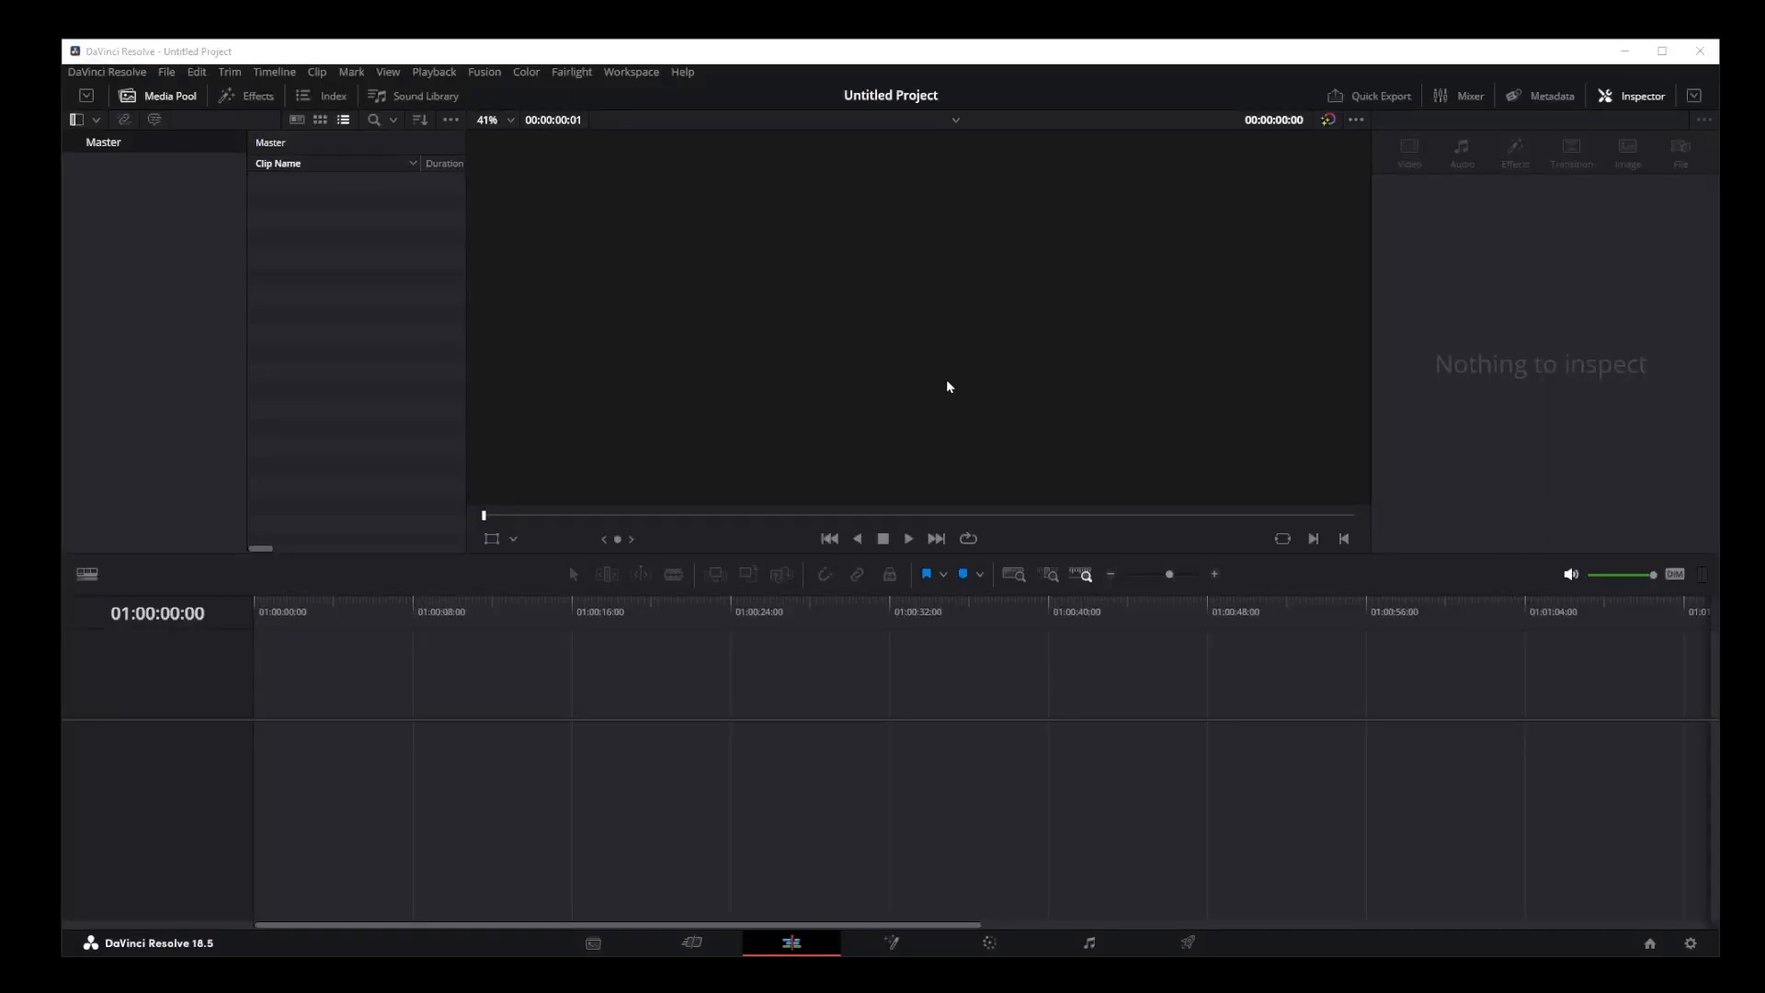
mouse_move(949, 383)
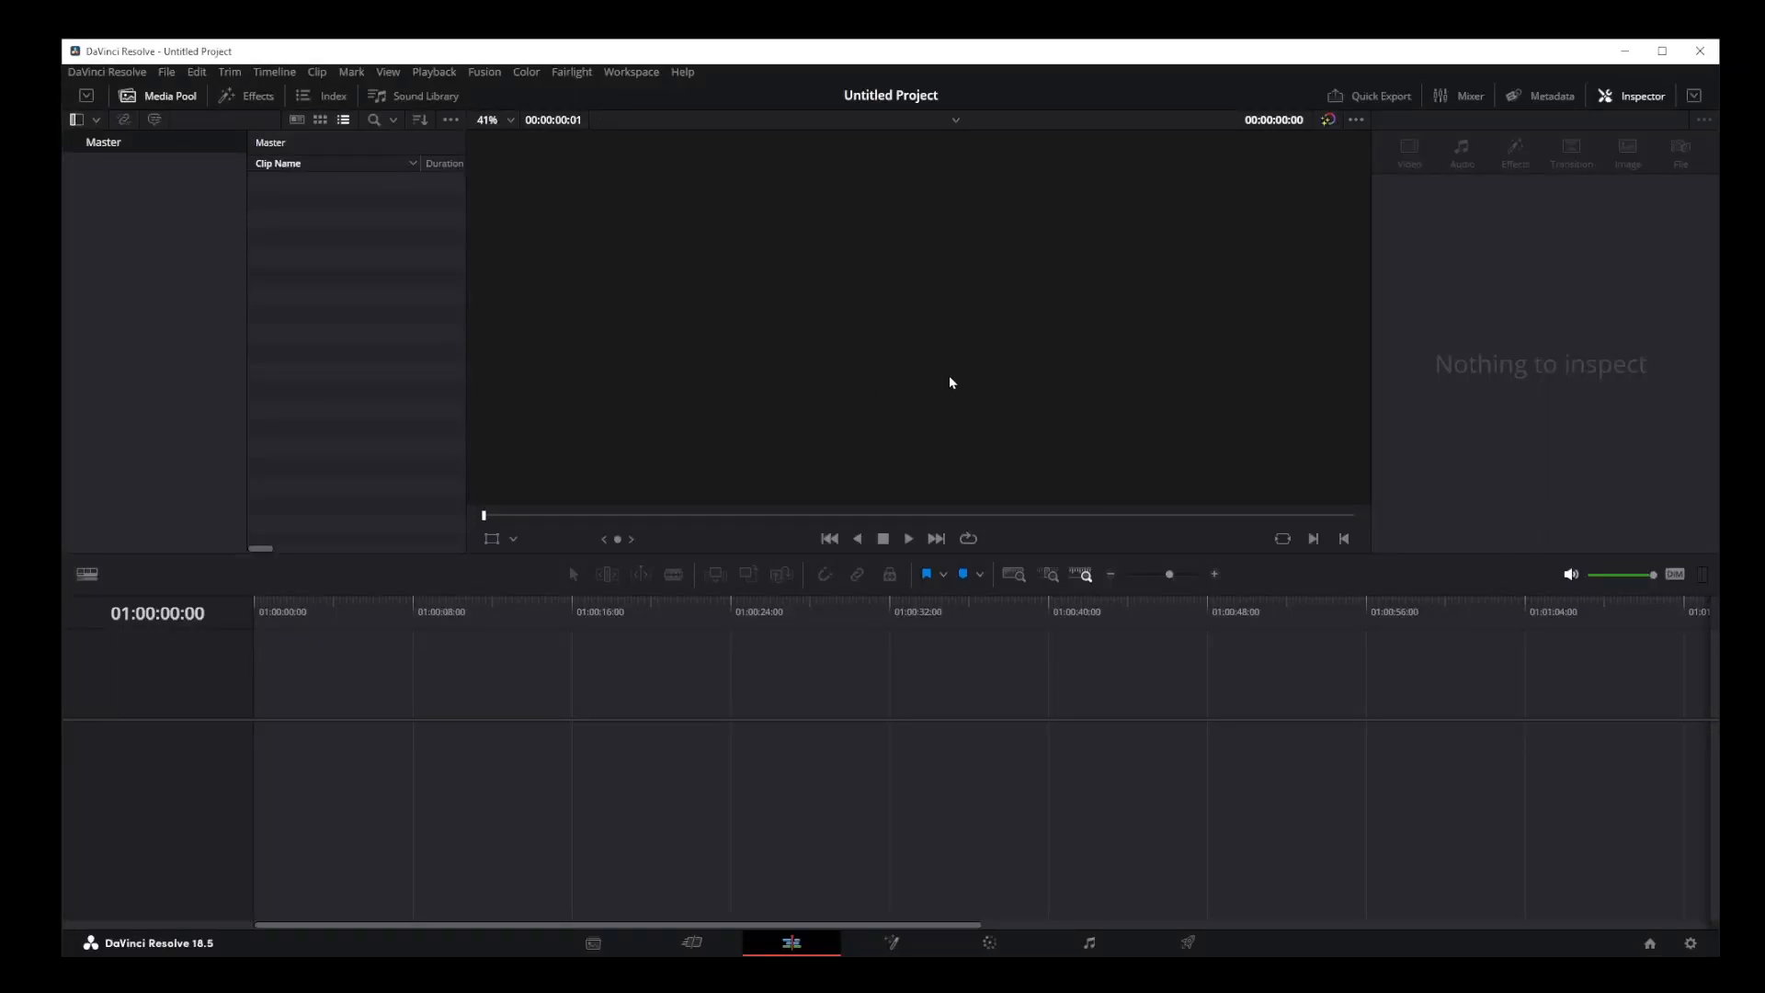
mouse_move(825, 248)
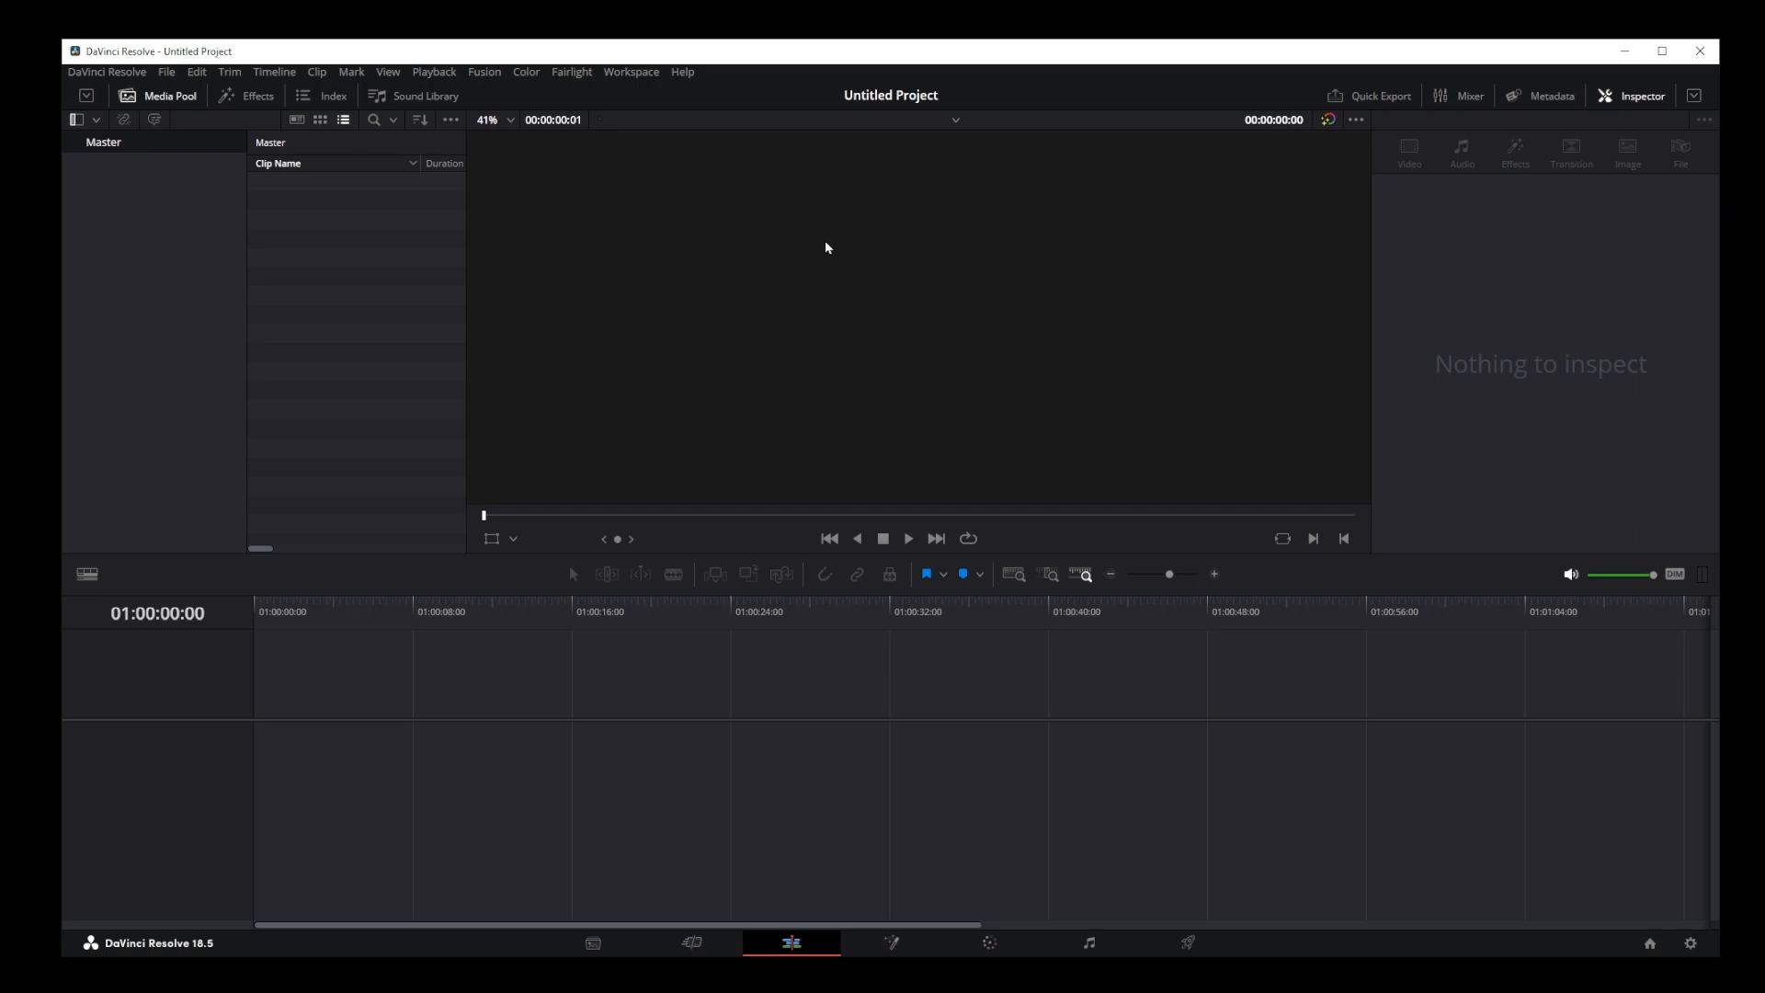
mouse_move(879, 332)
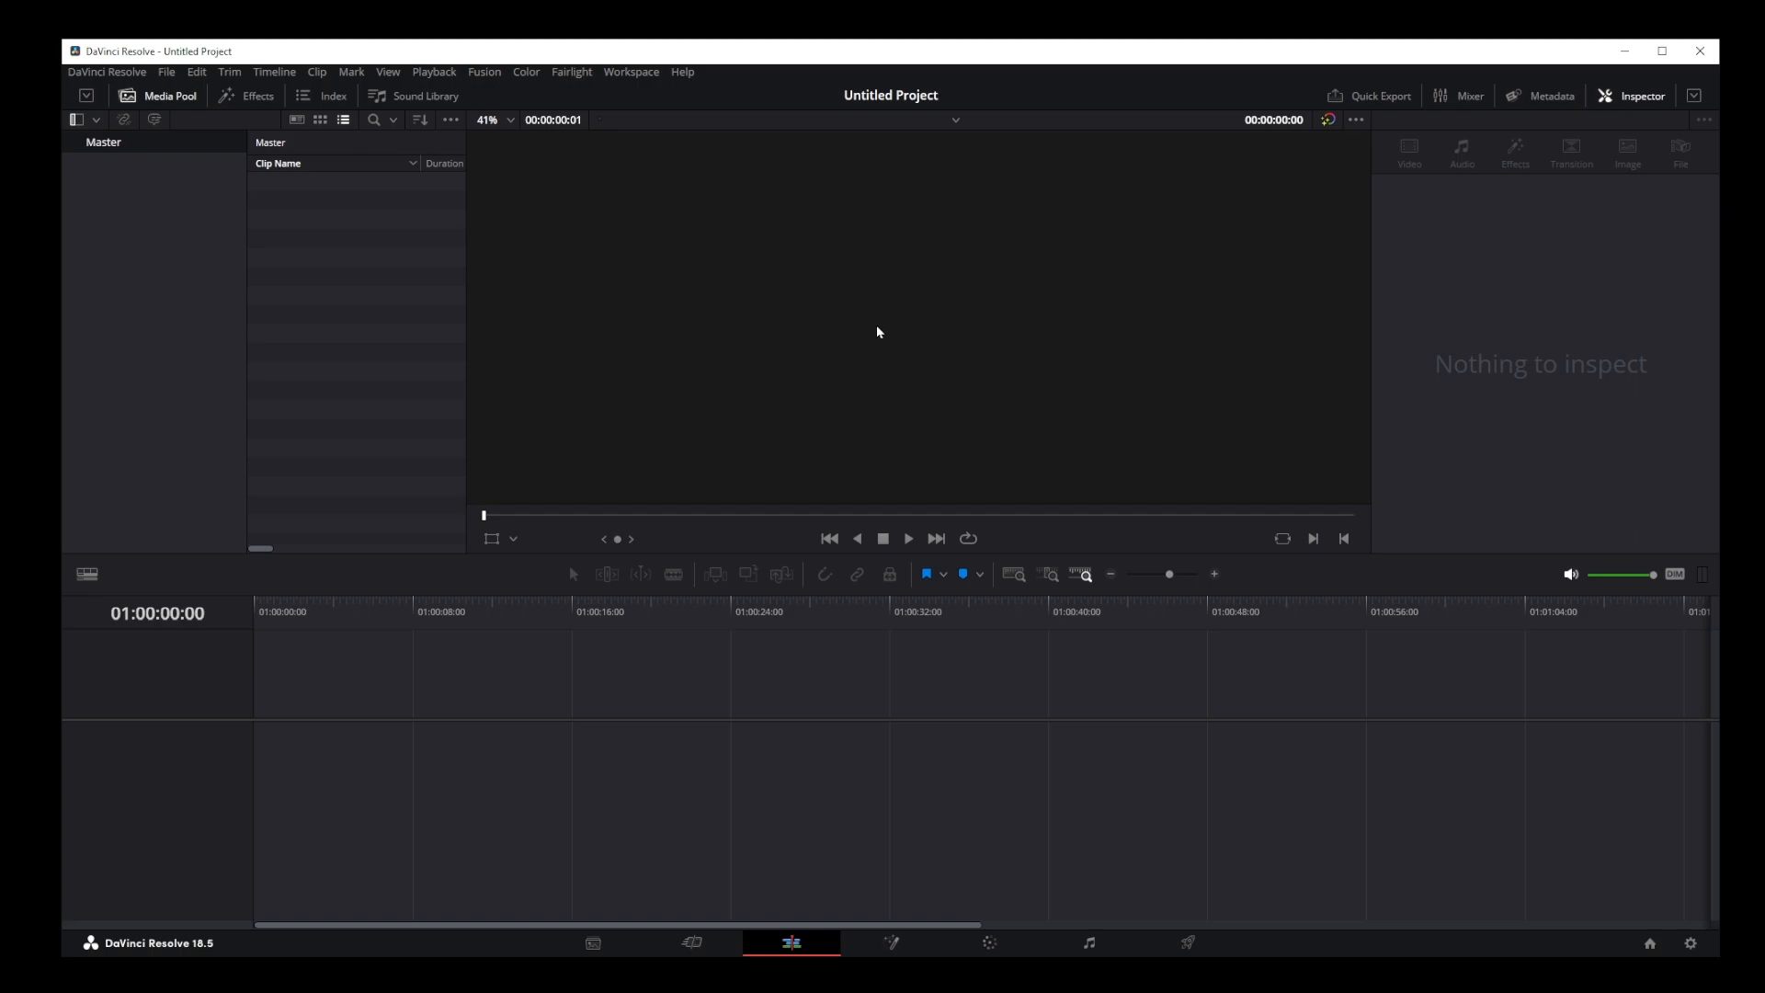
- Open Preferences from the DaVinci Resolve menu, landing on the System Advanced page
left_click(106, 71)
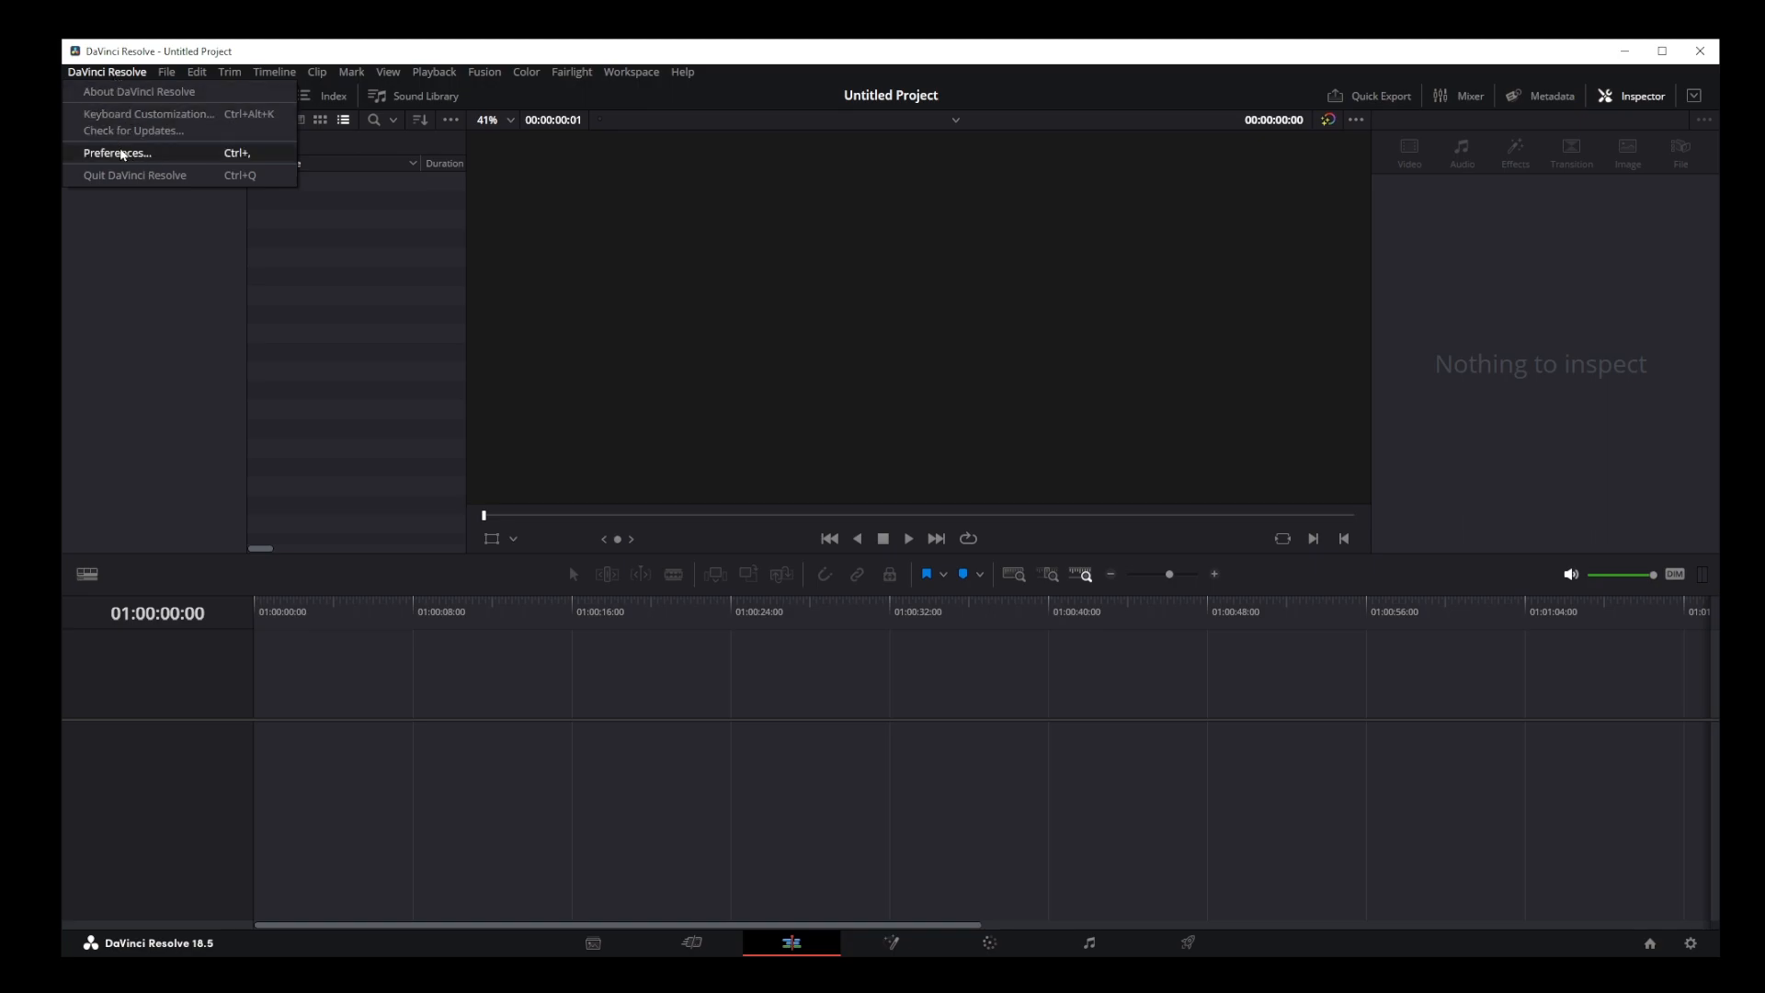
left_click(117, 154)
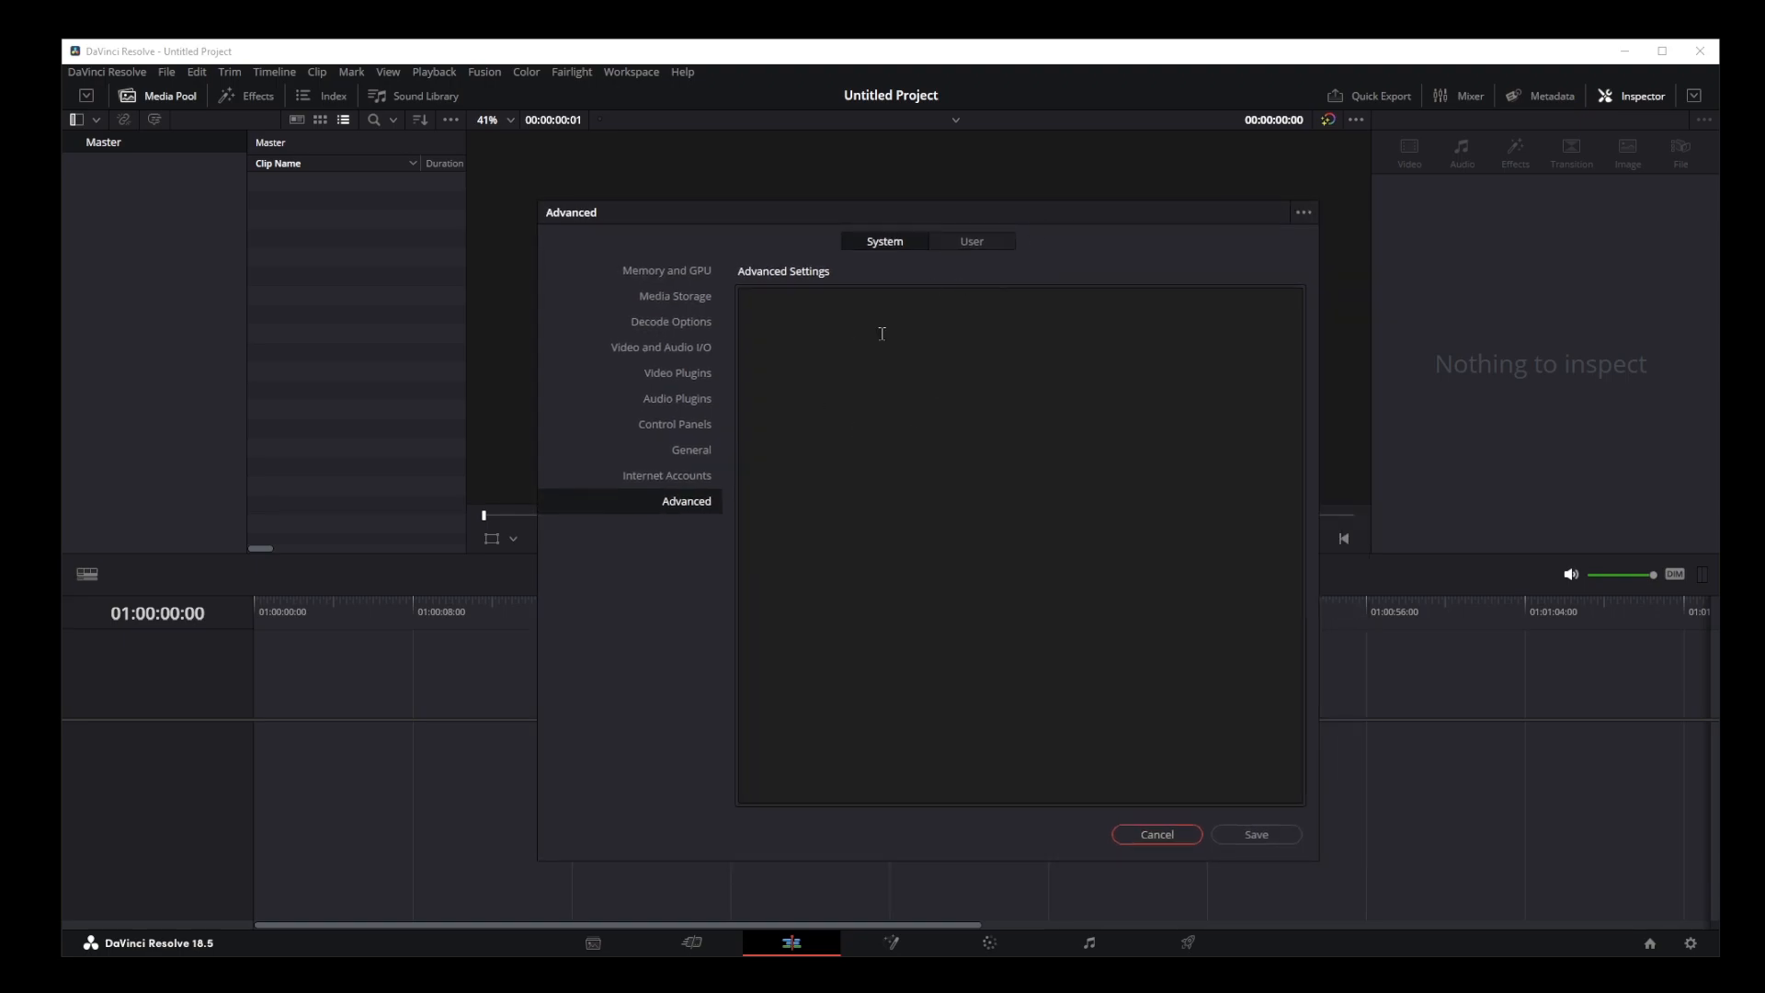
mouse_move(687, 260)
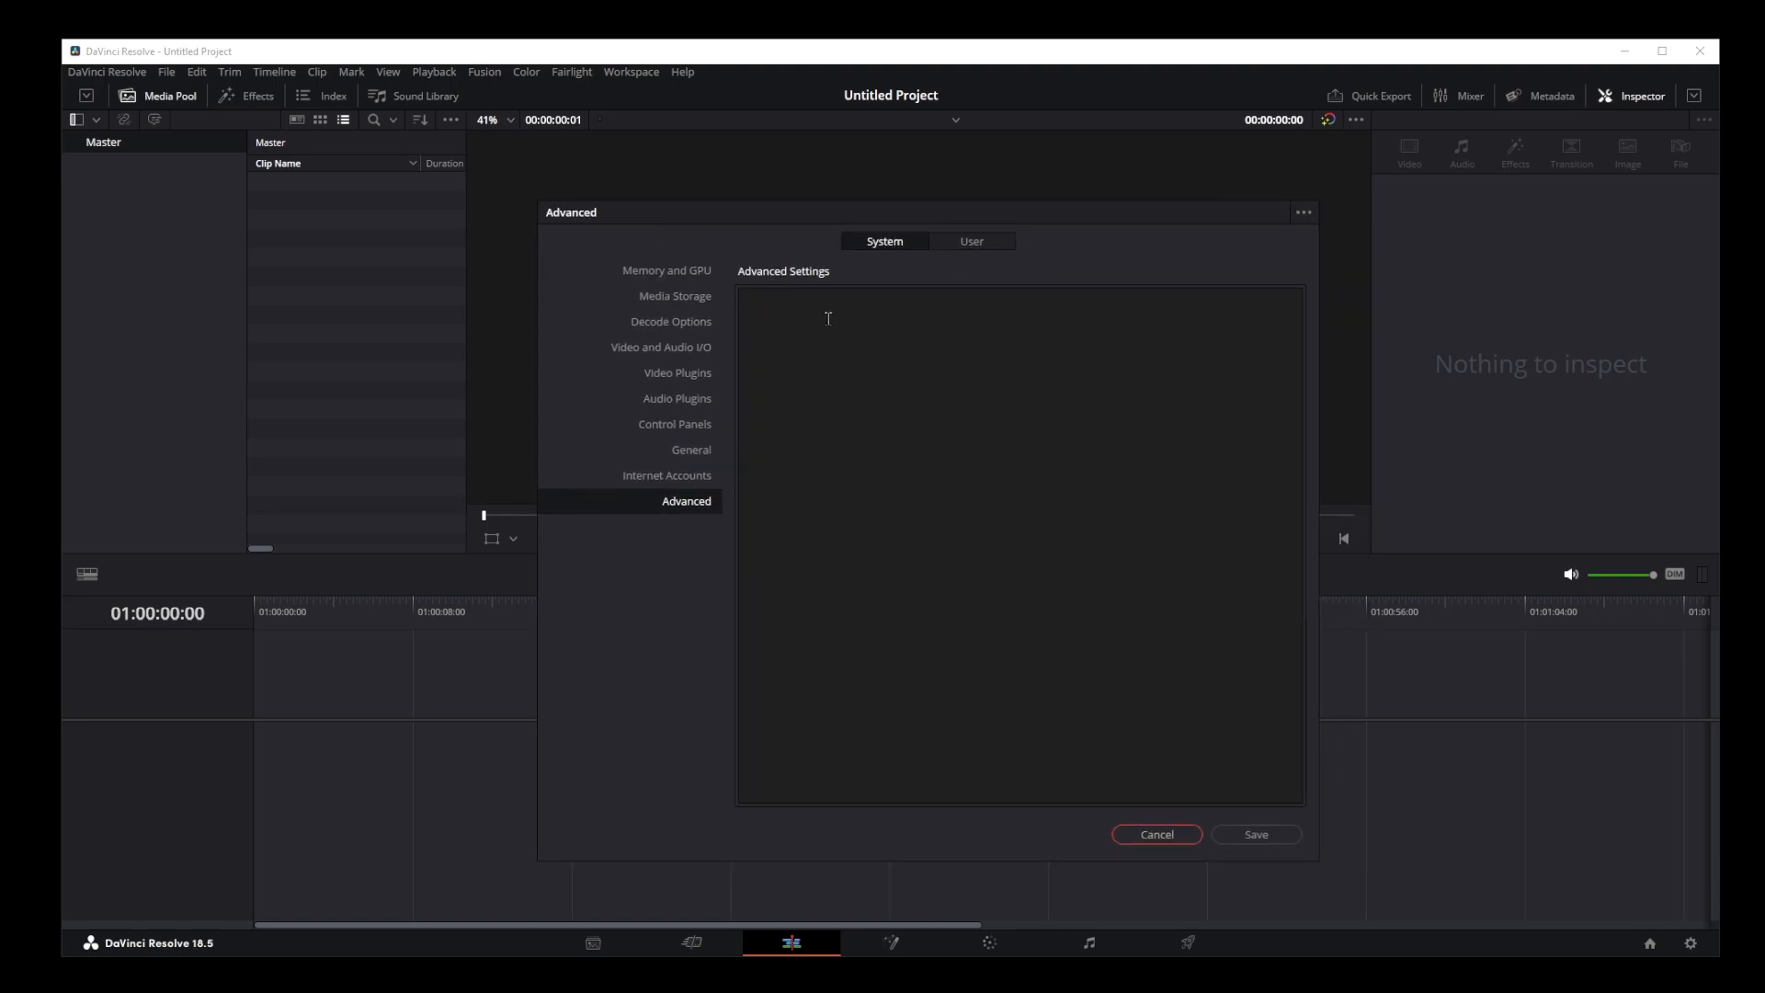
mouse_move(1139, 789)
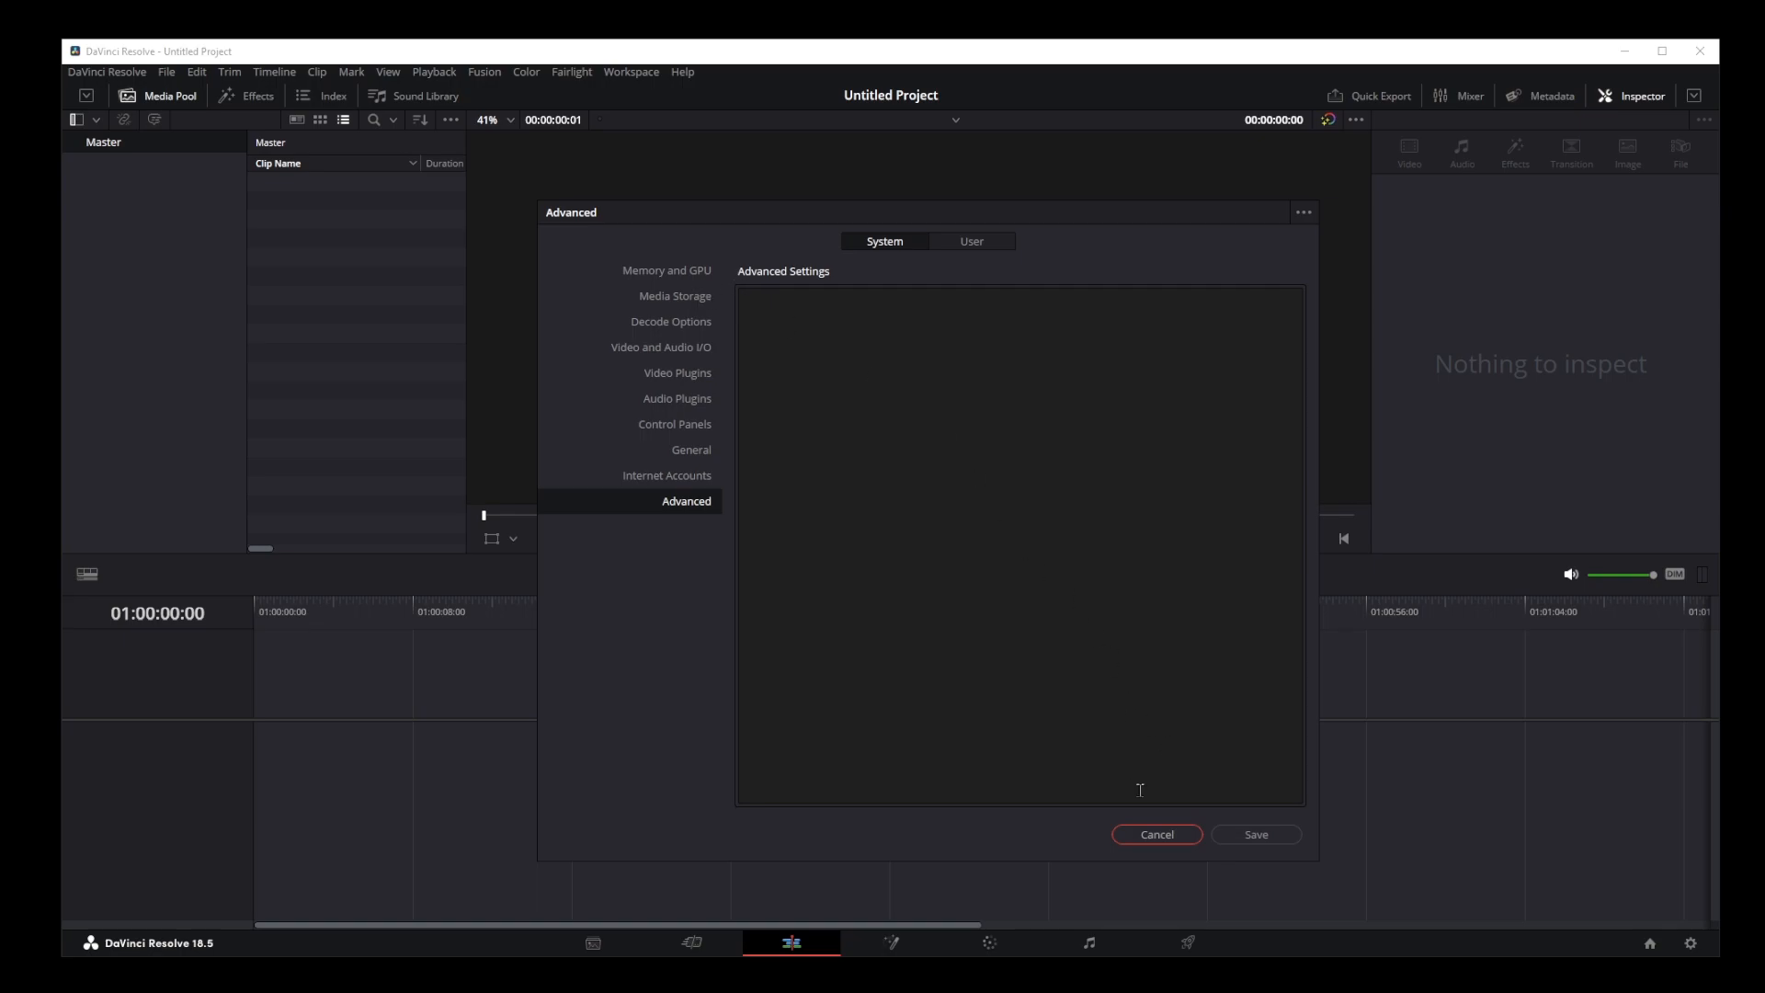
- Cancel the Preferences window without saving any advanced settings
left_click(1154, 834)
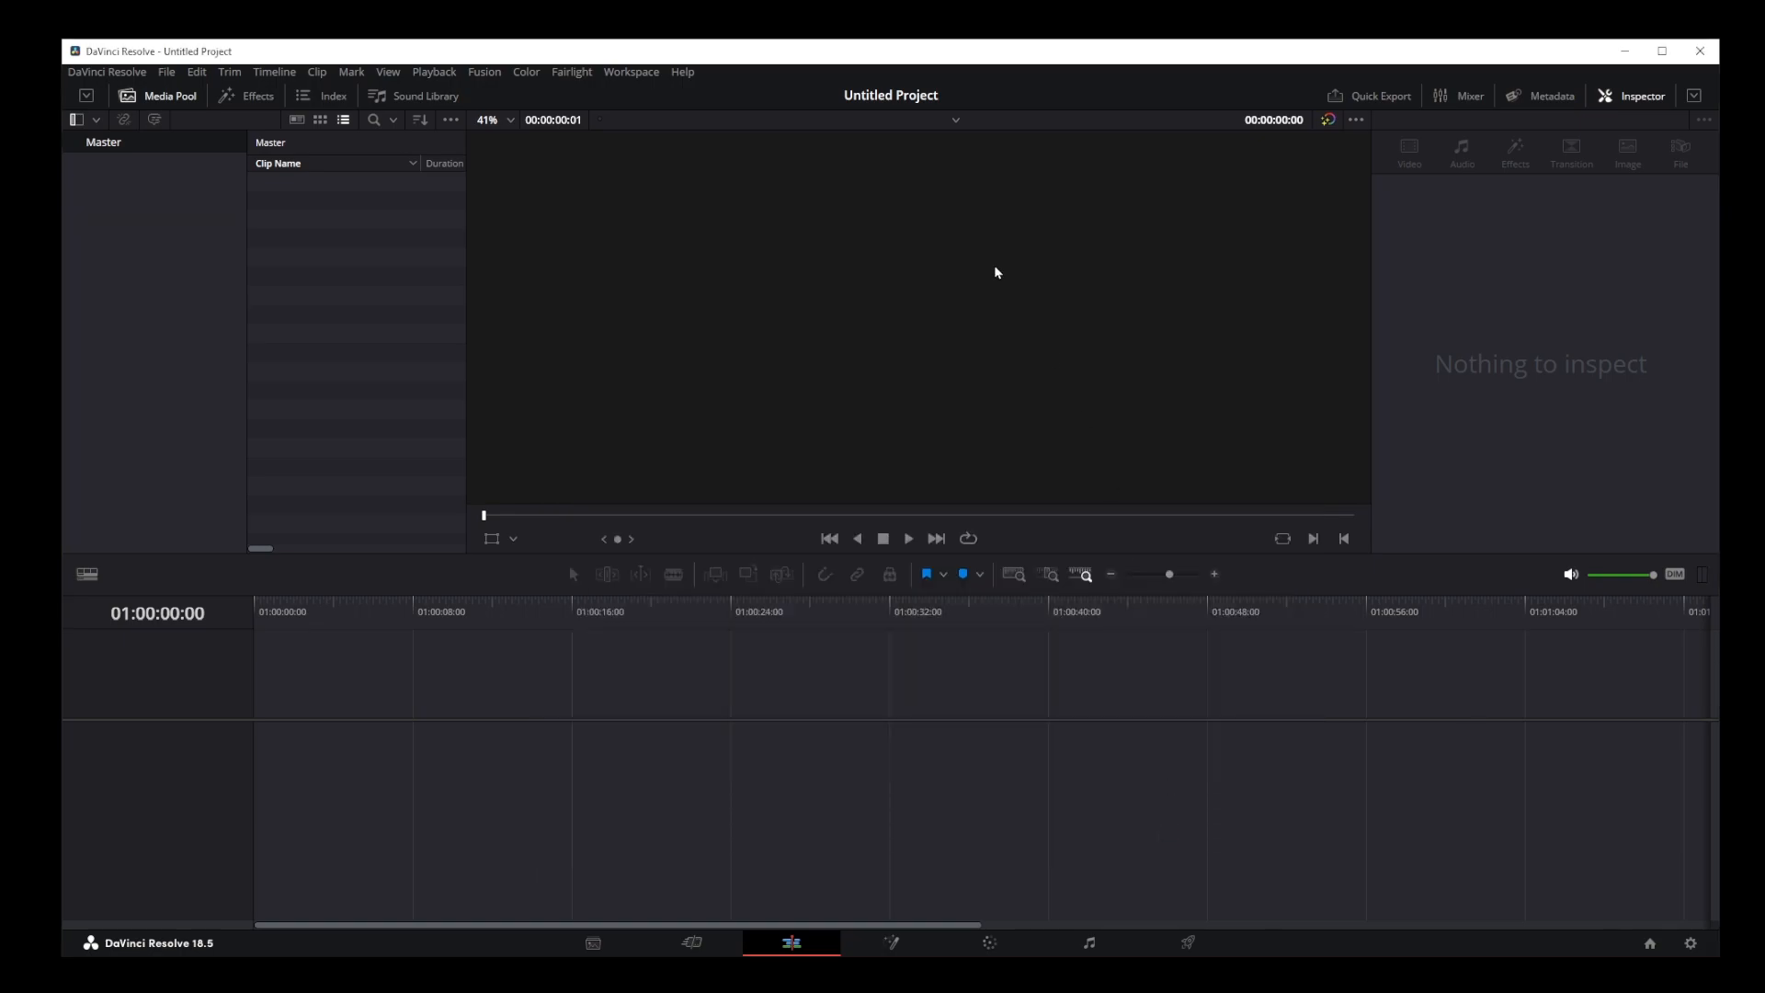
mouse_move(934, 305)
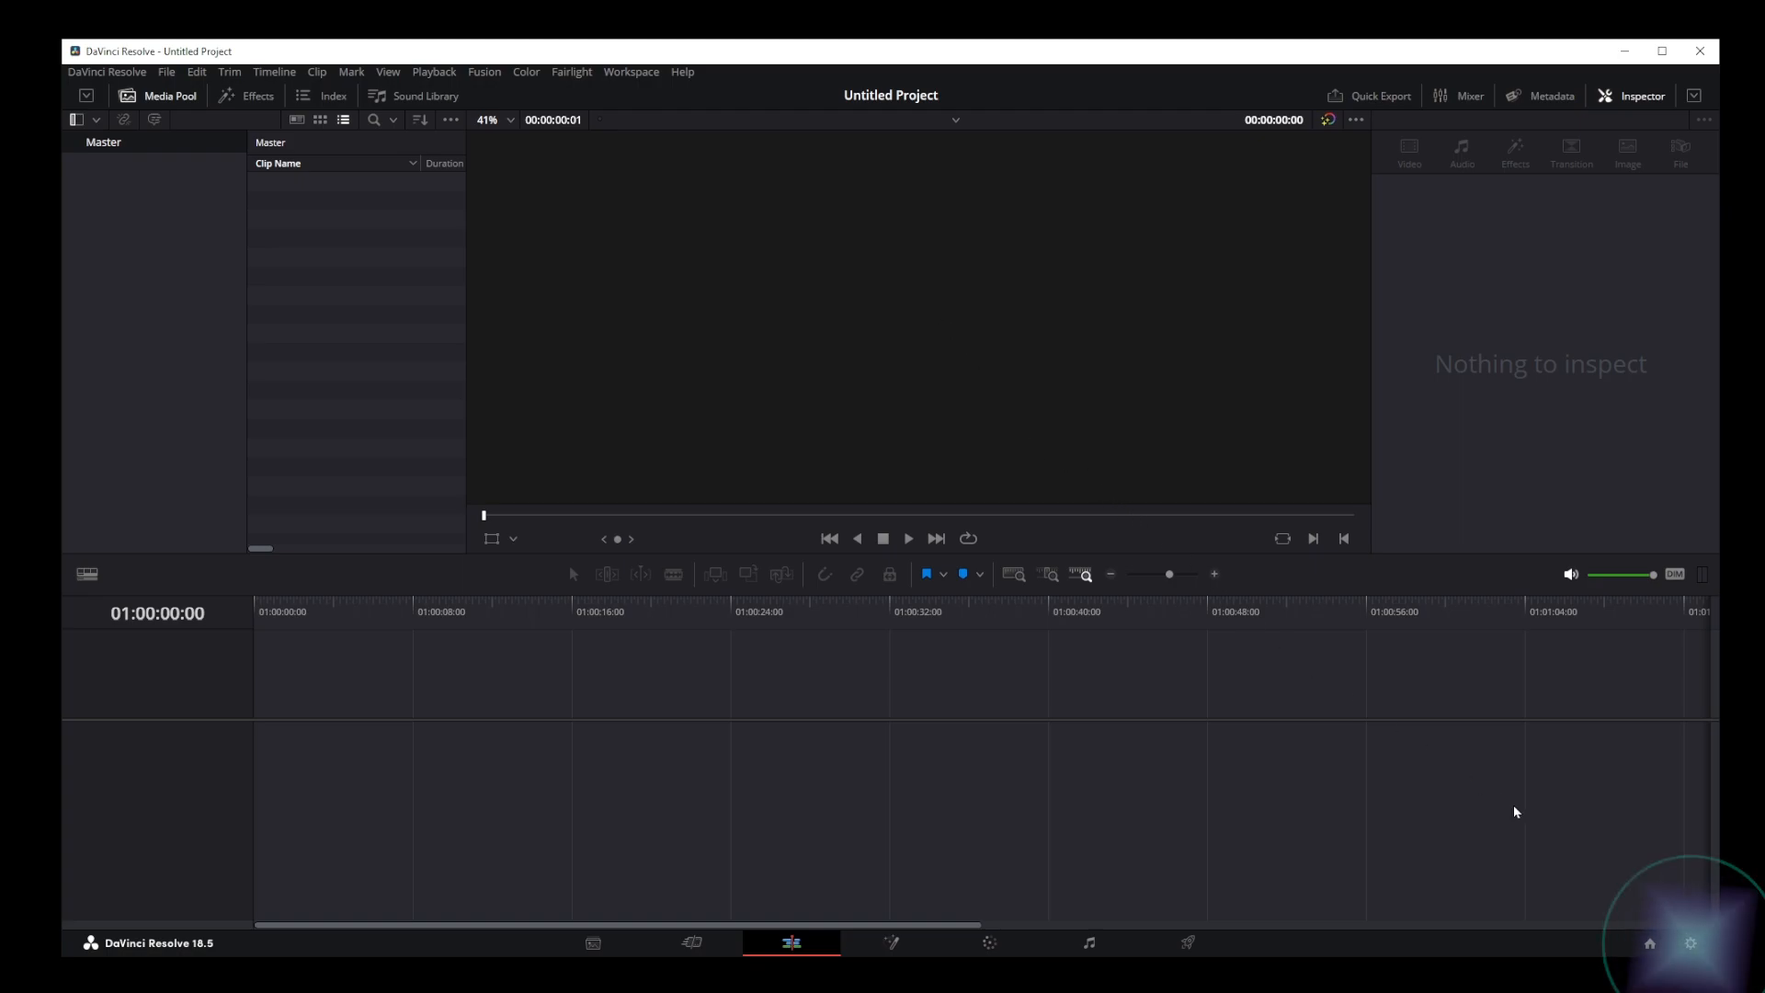
mouse_move(1693, 946)
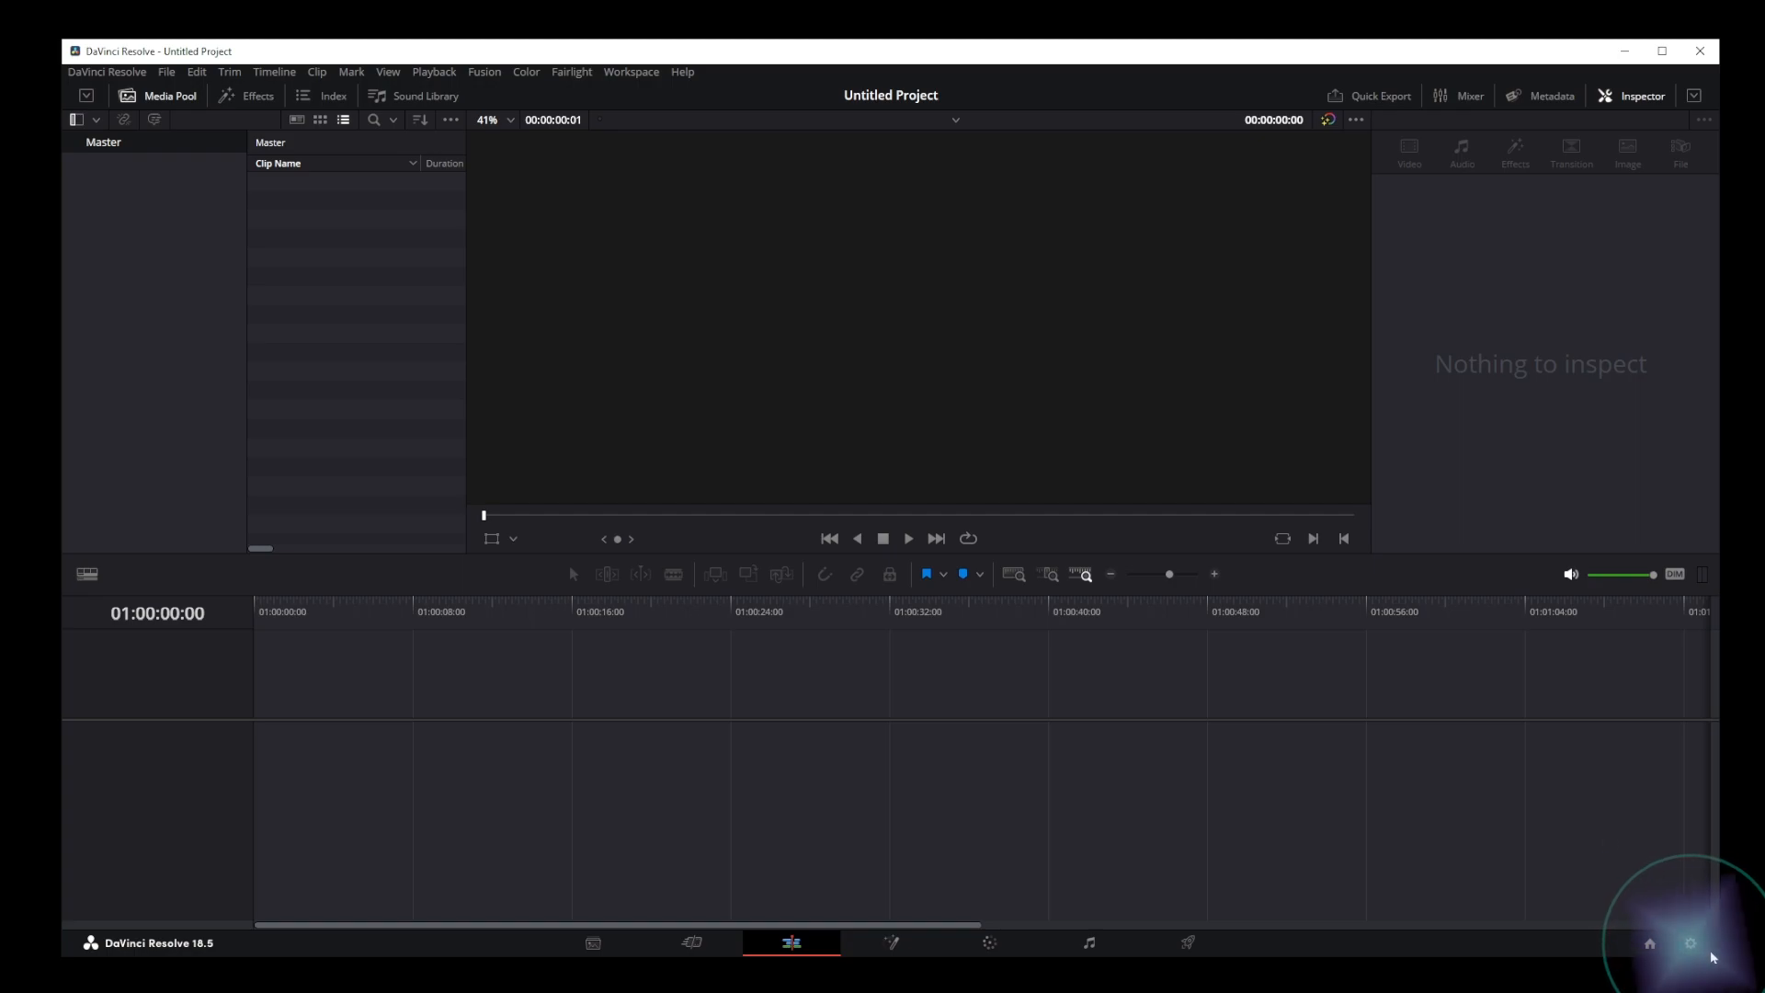
- Open Project Settings from the lower-right cog and scroll Master Settings to Frame Interpolation
left_click(1688, 943)
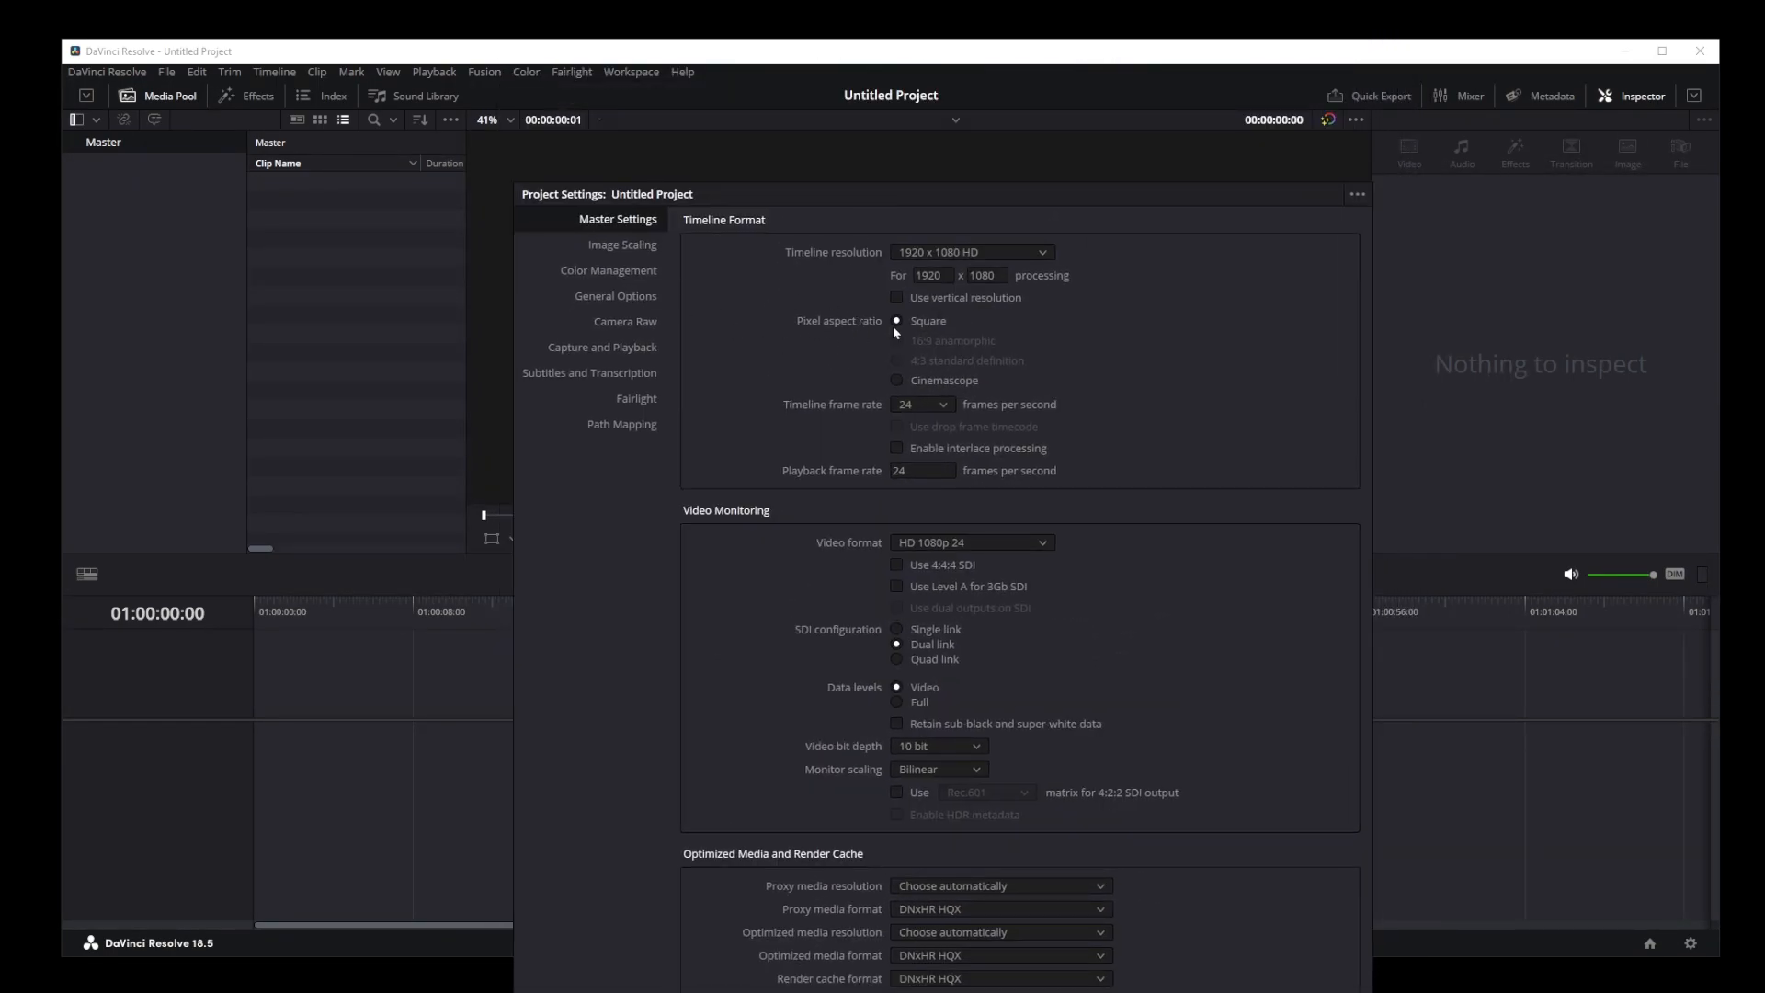
mouse_move(815, 305)
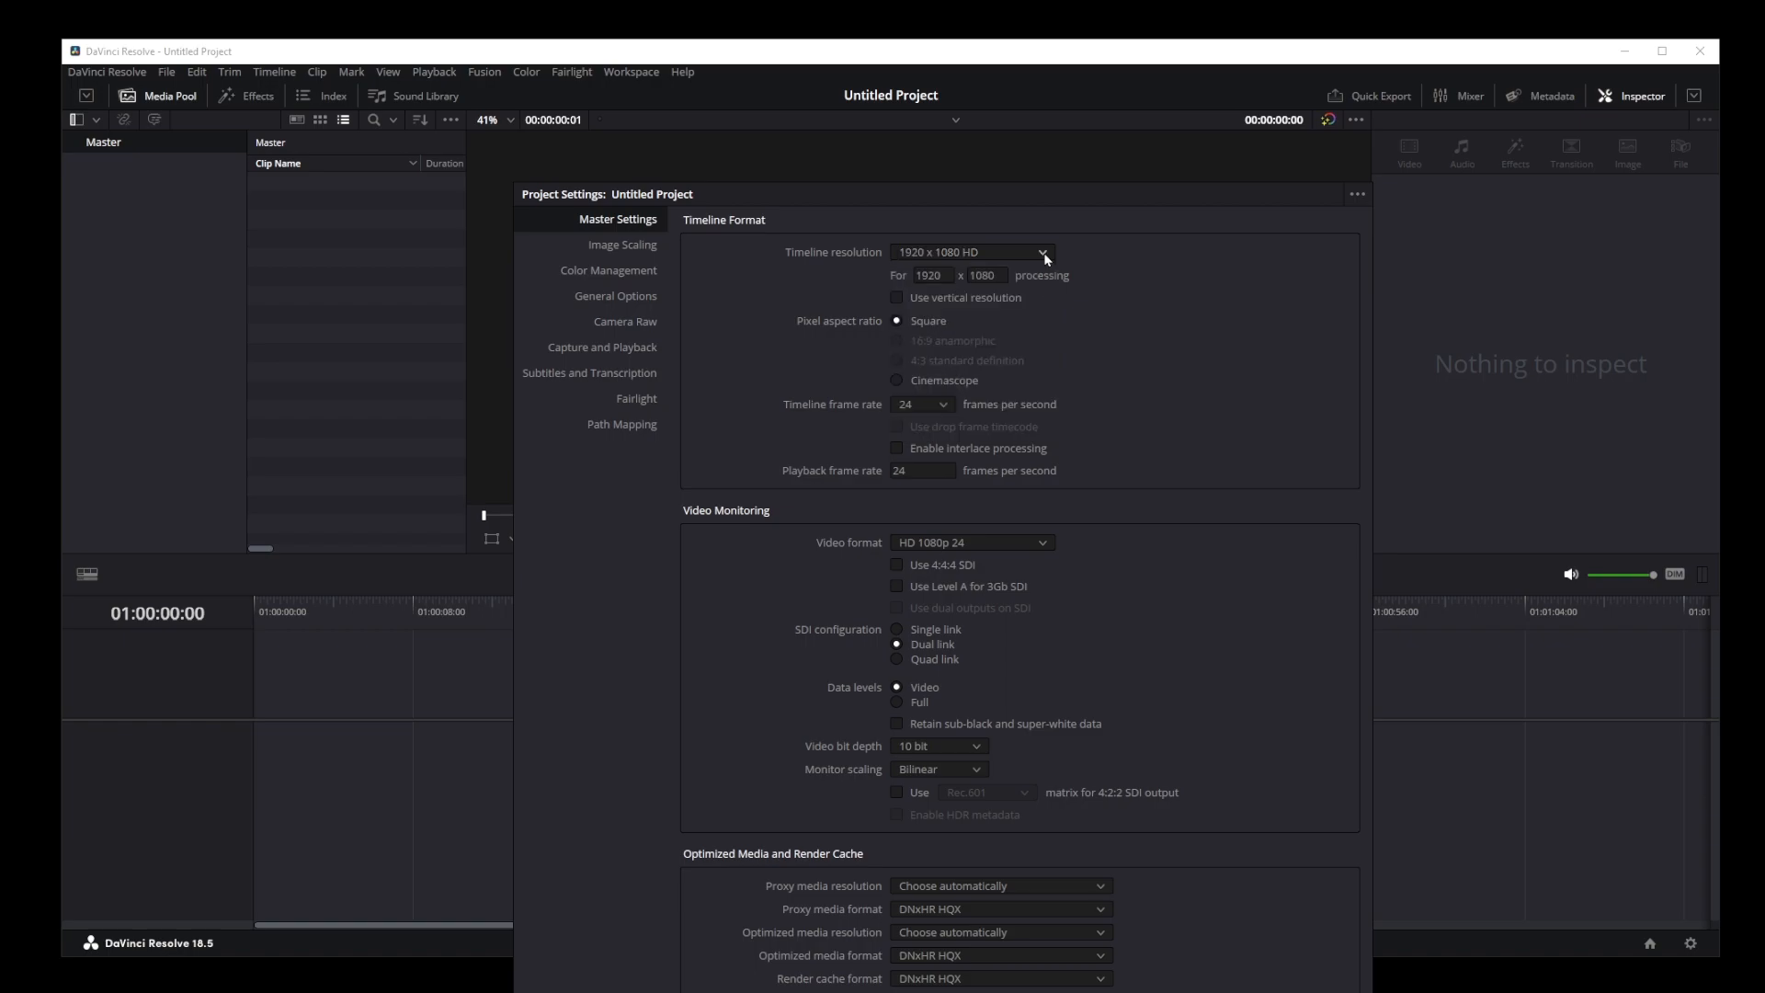
mouse_move(959, 326)
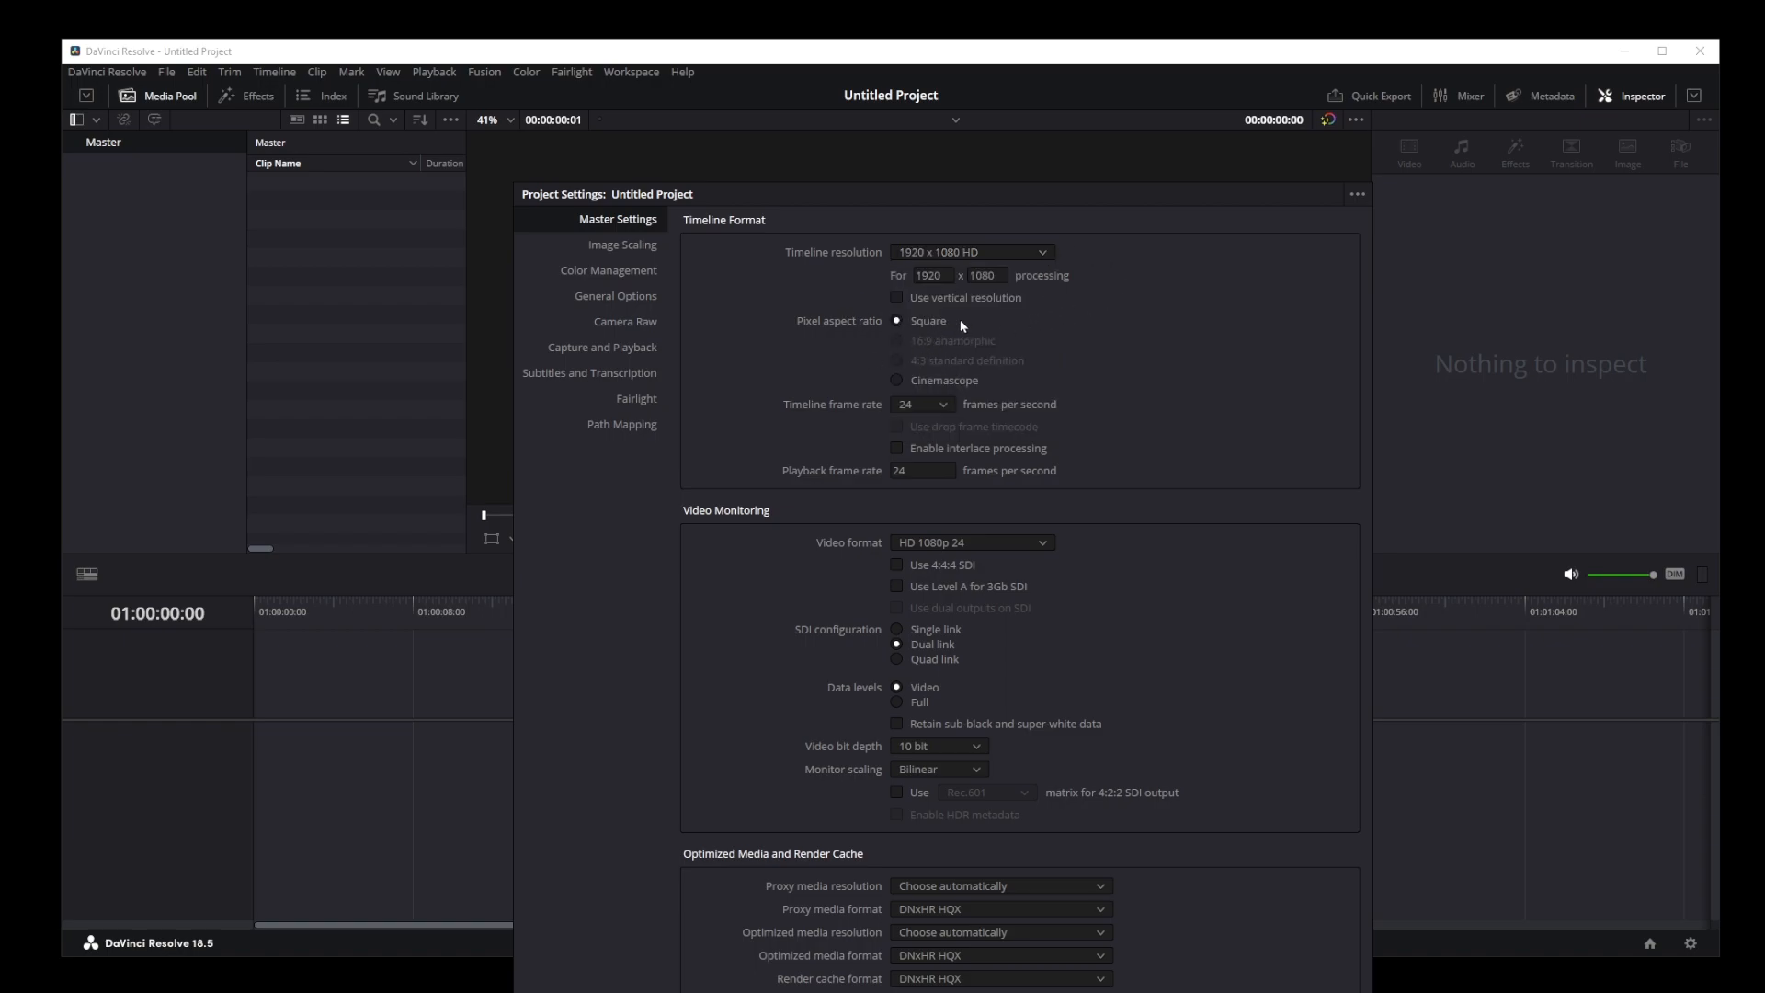
mouse_move(958, 430)
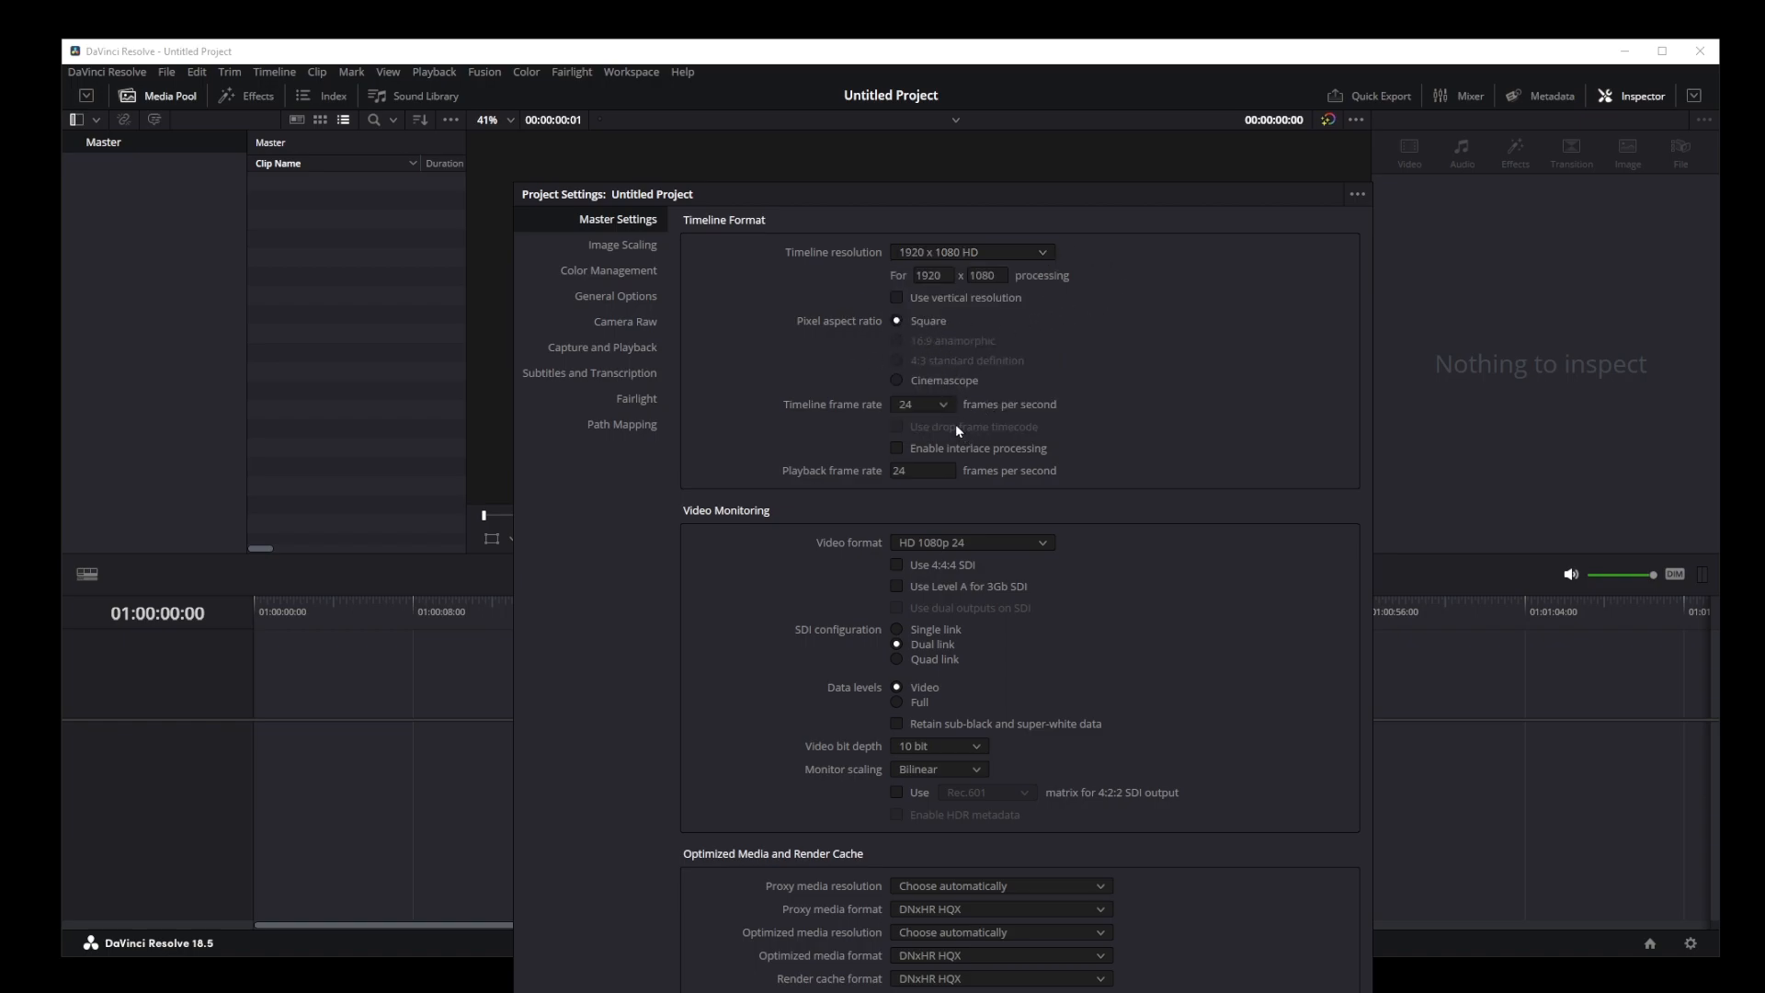
scroll("down", 3)
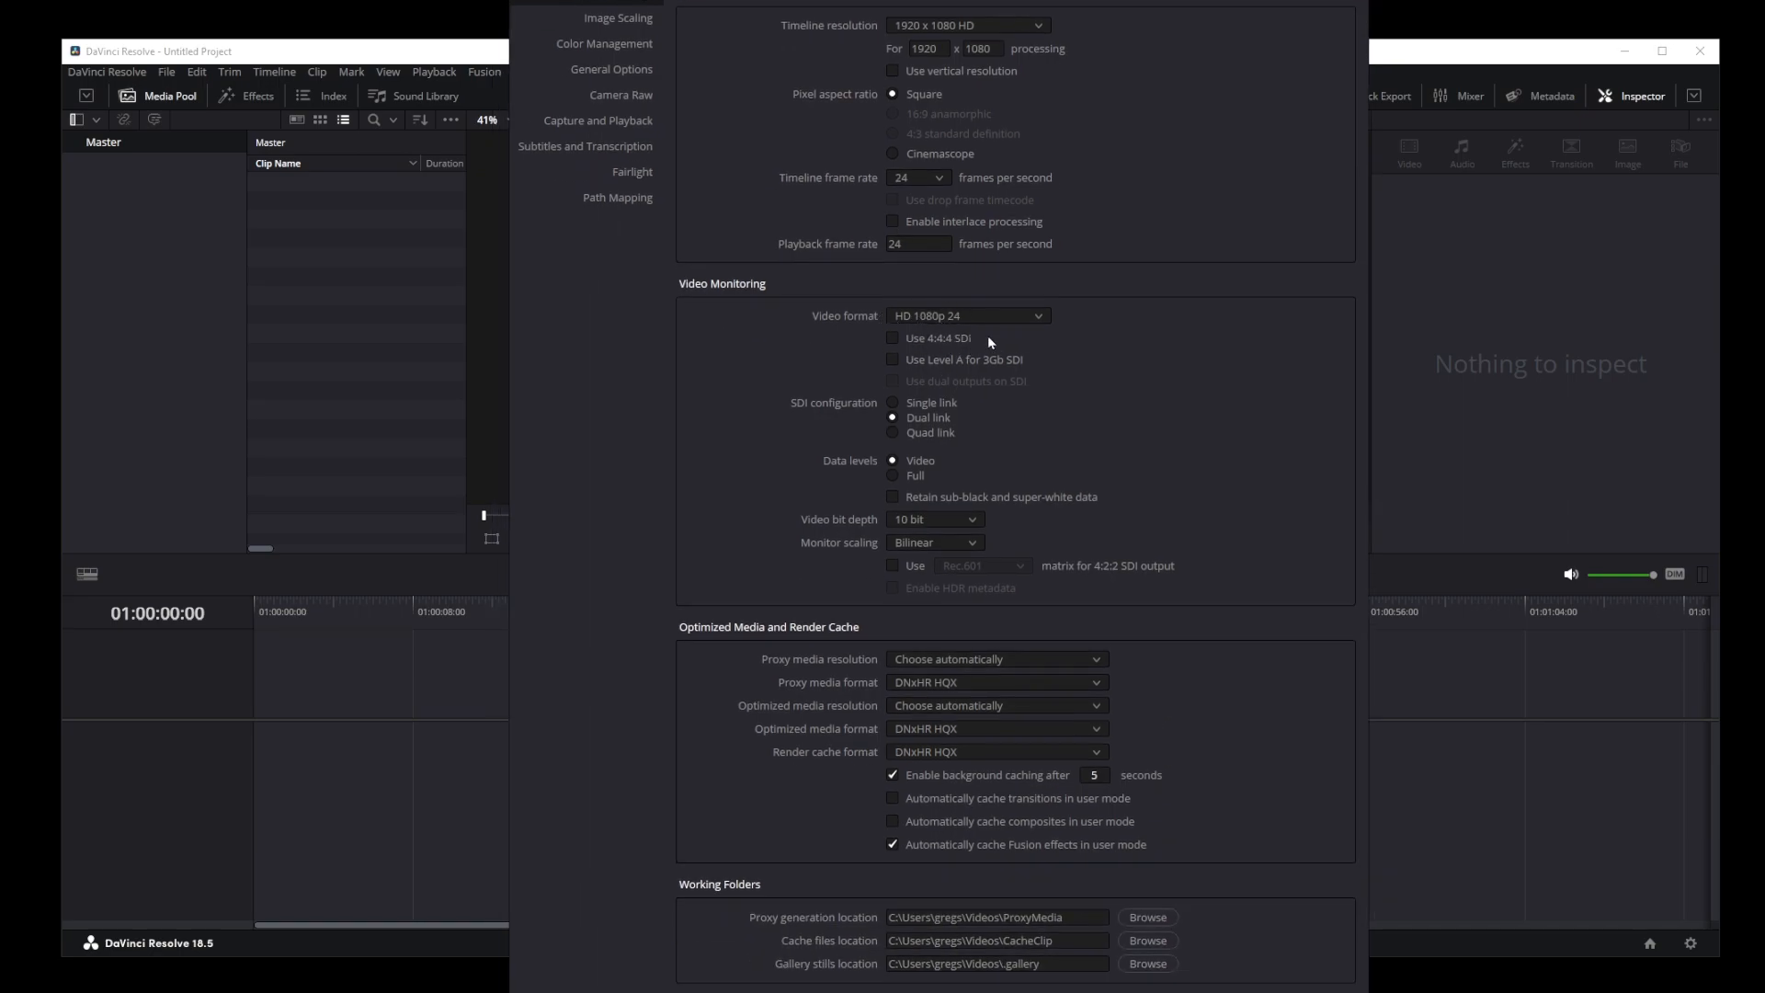
scroll("down", 3)
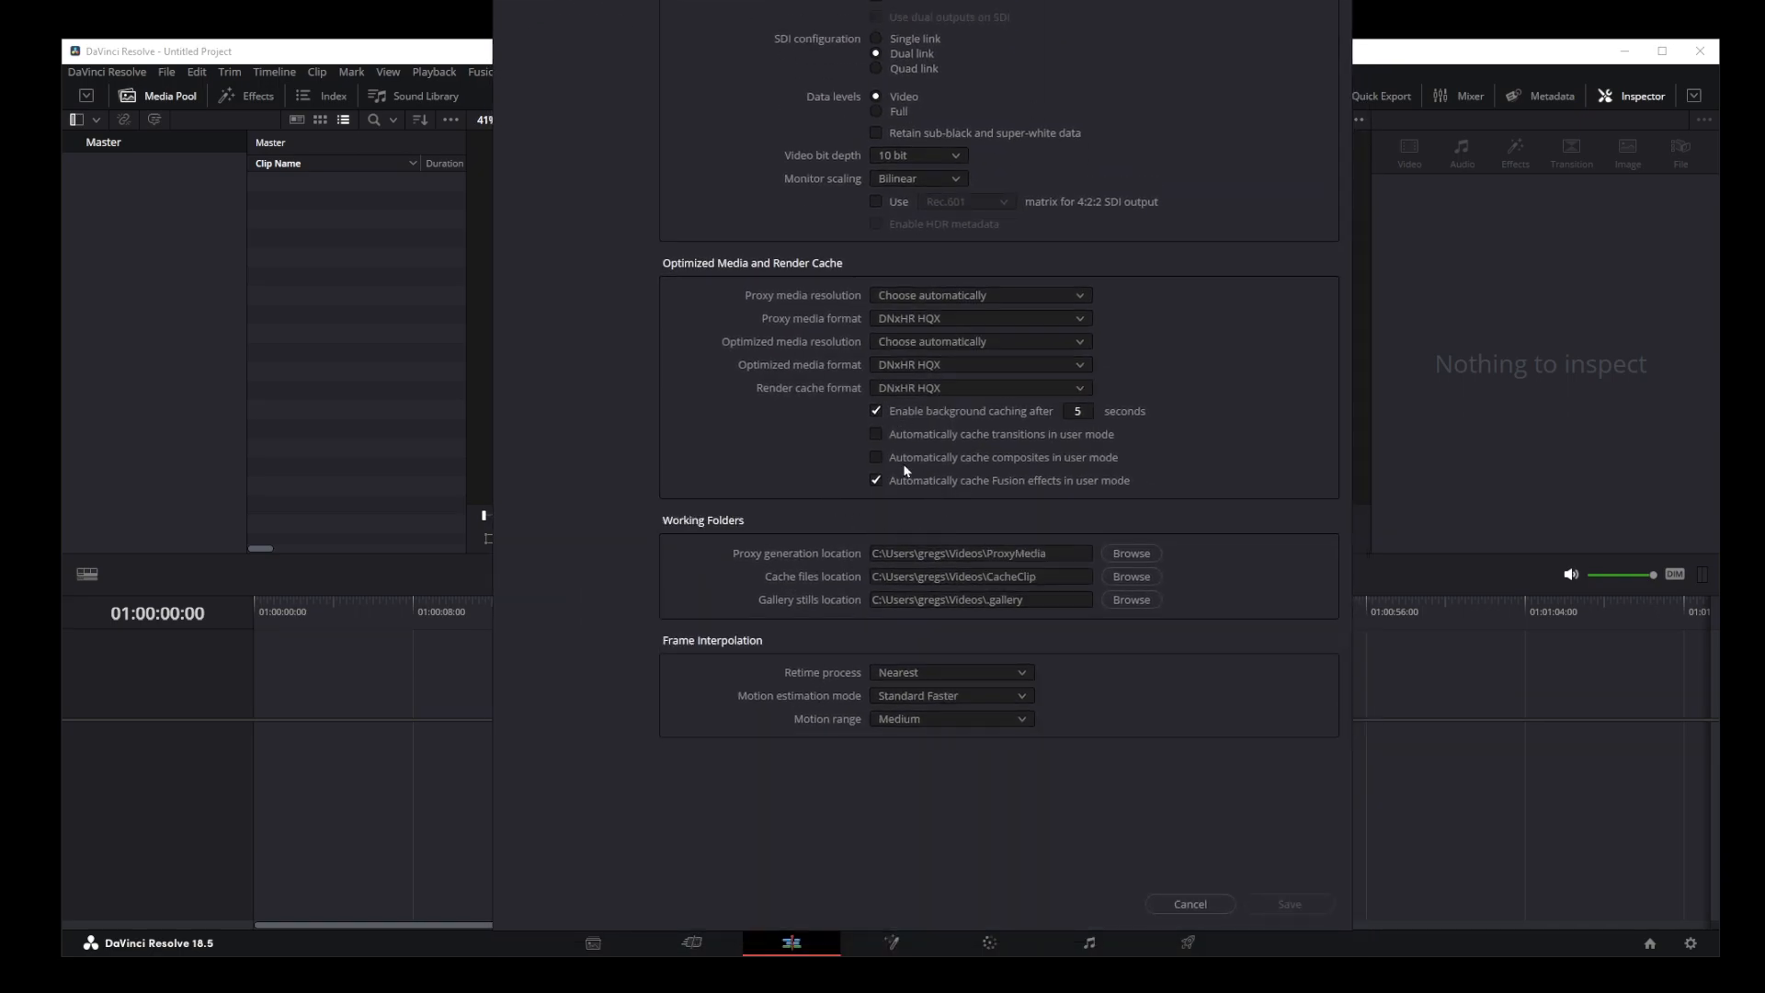
- Browse Image Scaling, Color Management, Camera Raw, Capture and Playback, and Subtitles and Transcription
left_click(666, 227)
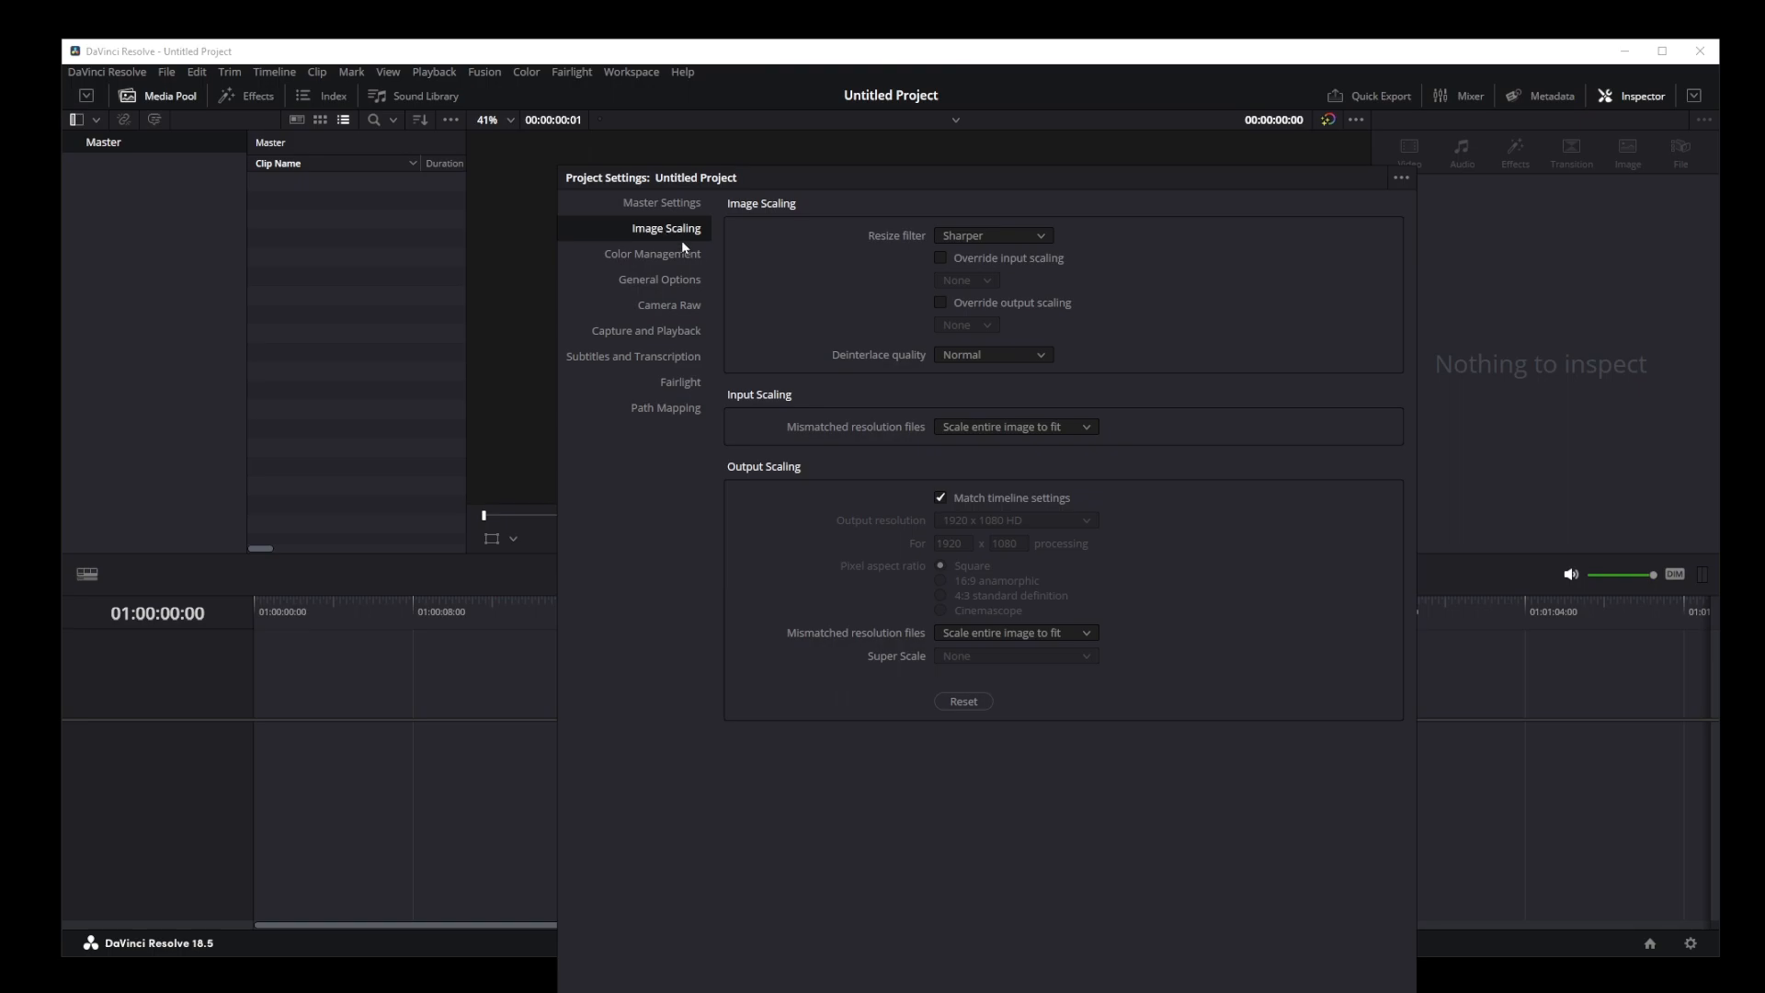
left_click(653, 253)
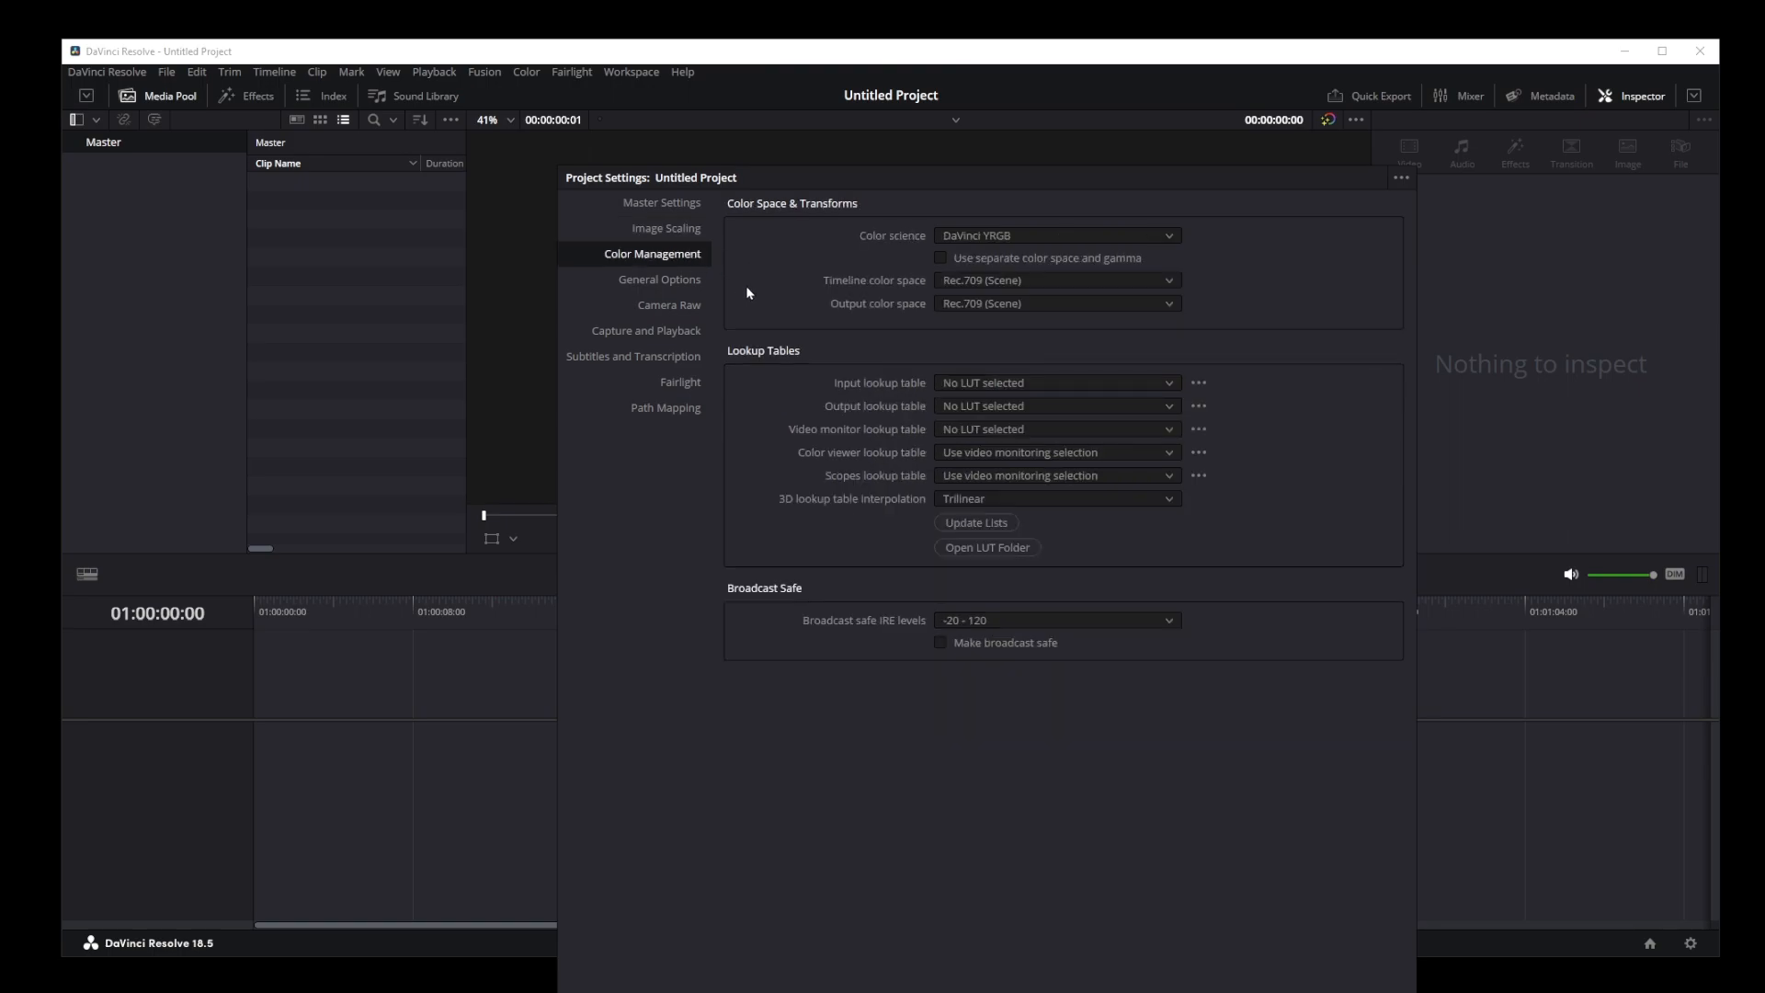
left_click(669, 305)
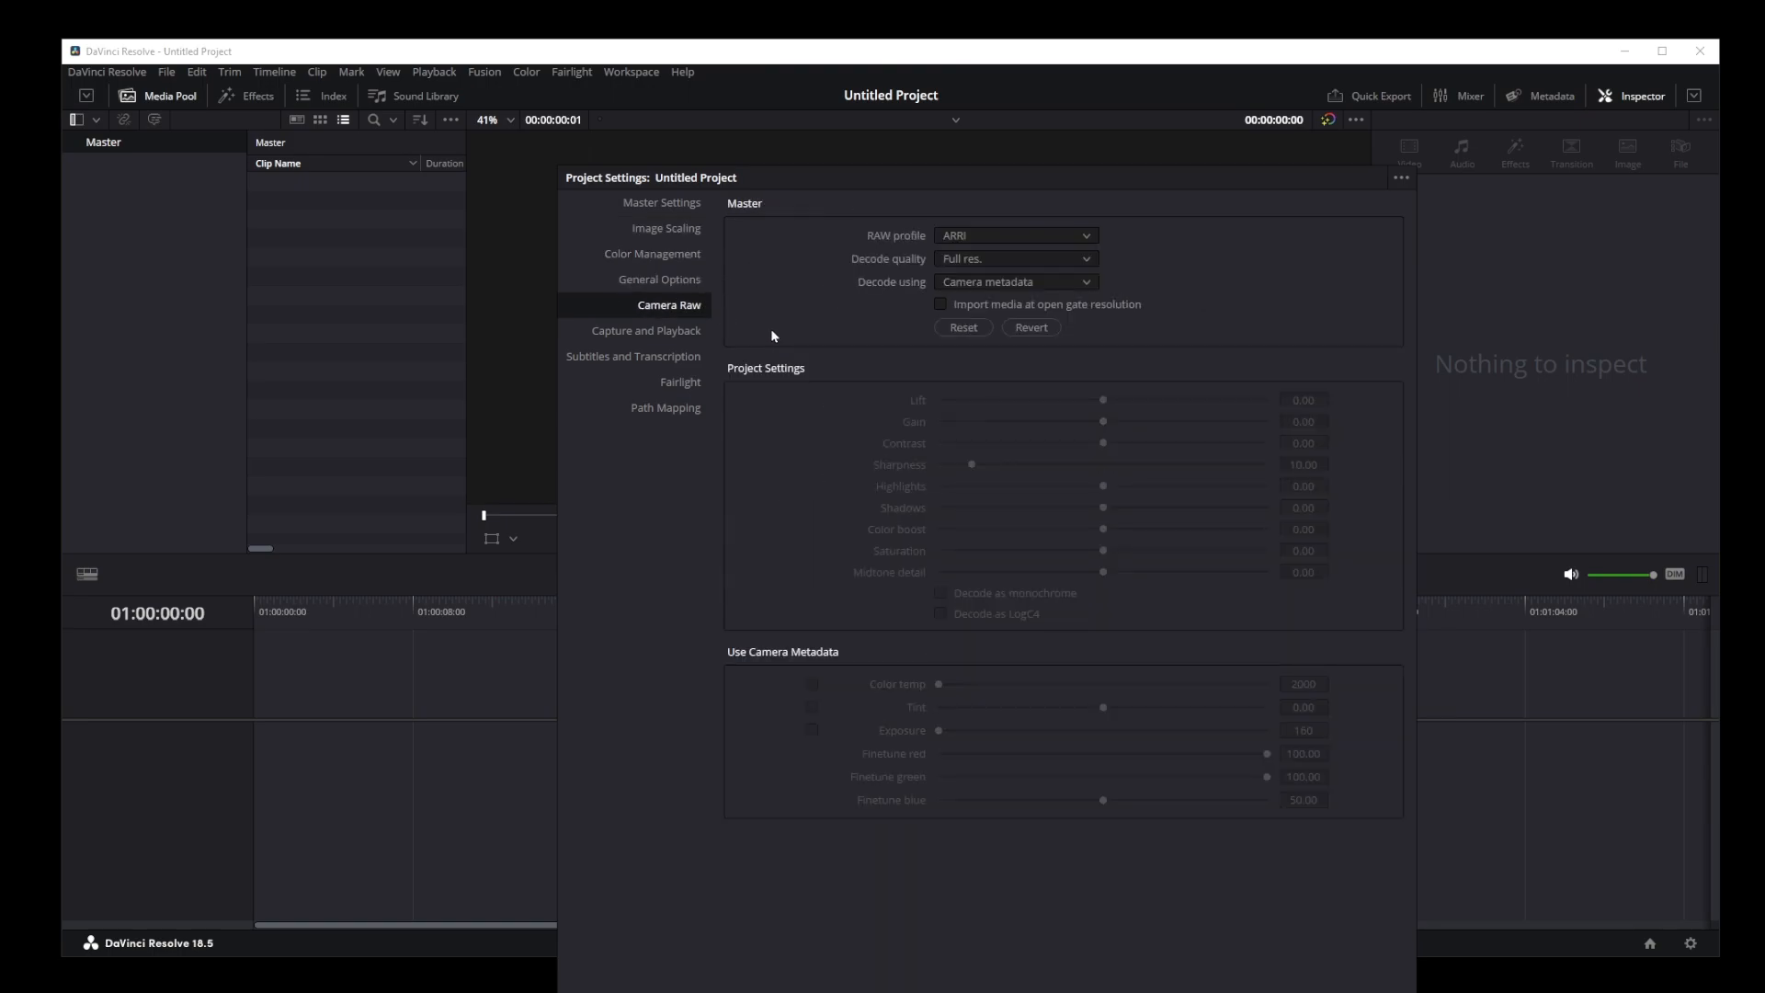
left_click(647, 330)
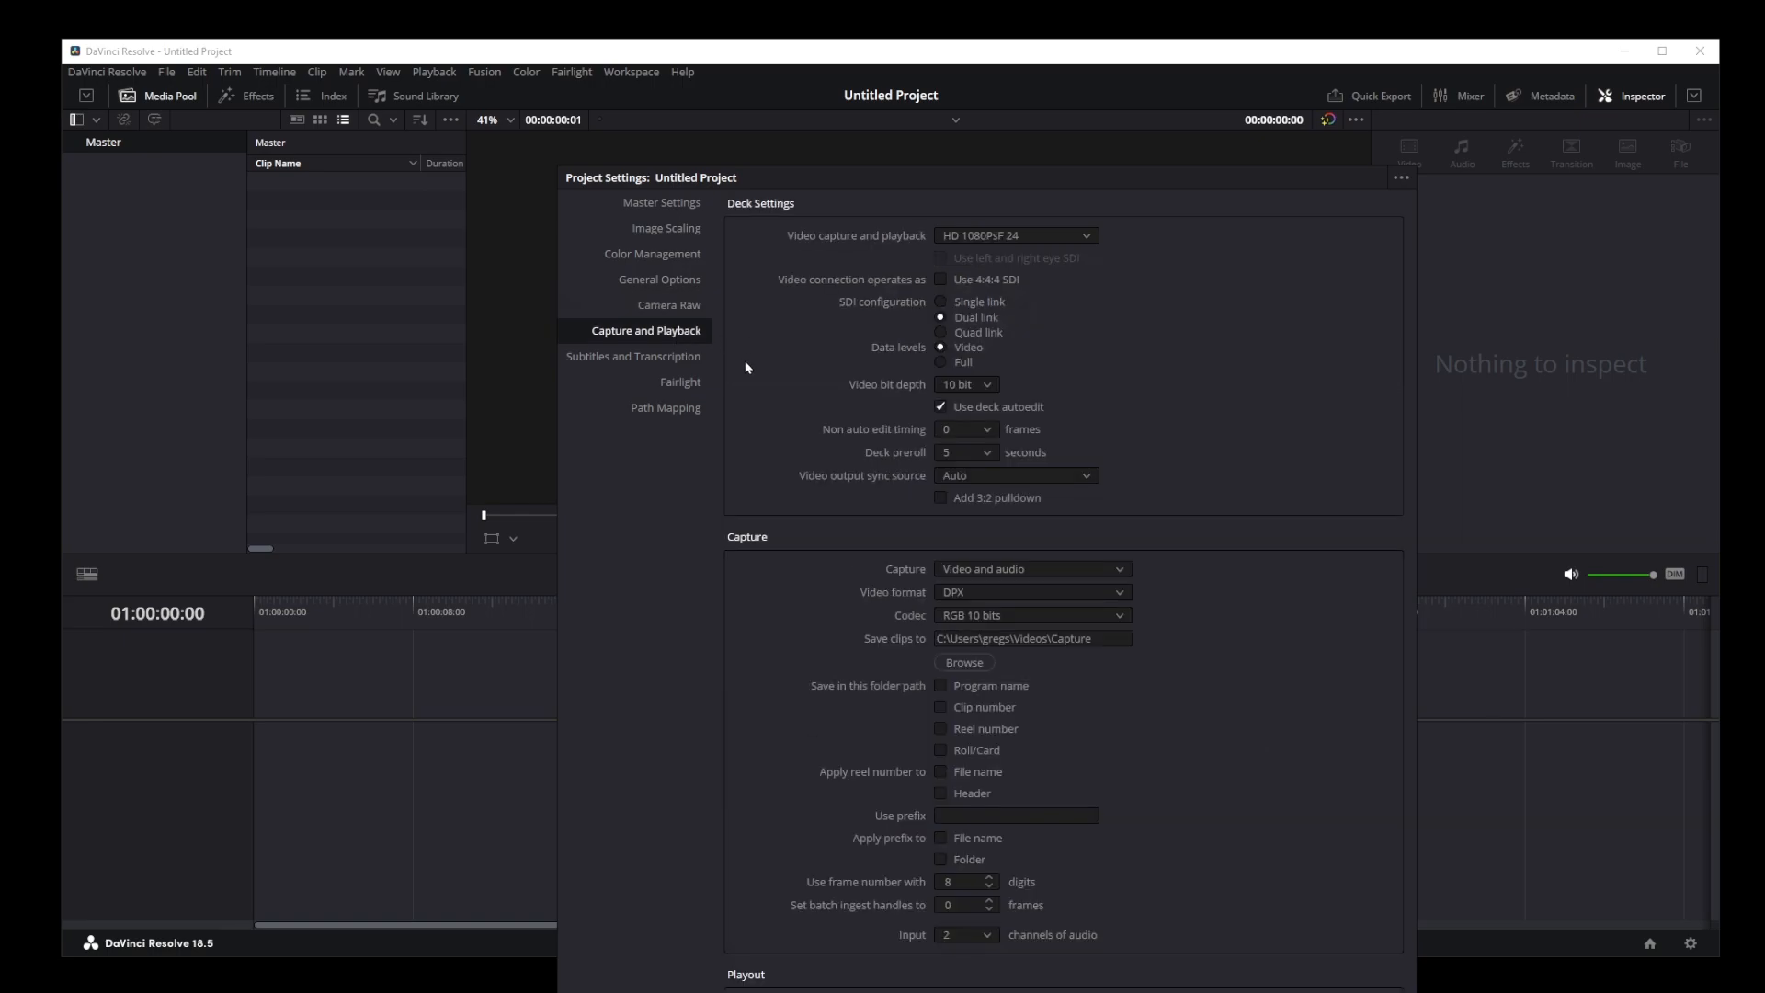
left_click(632, 356)
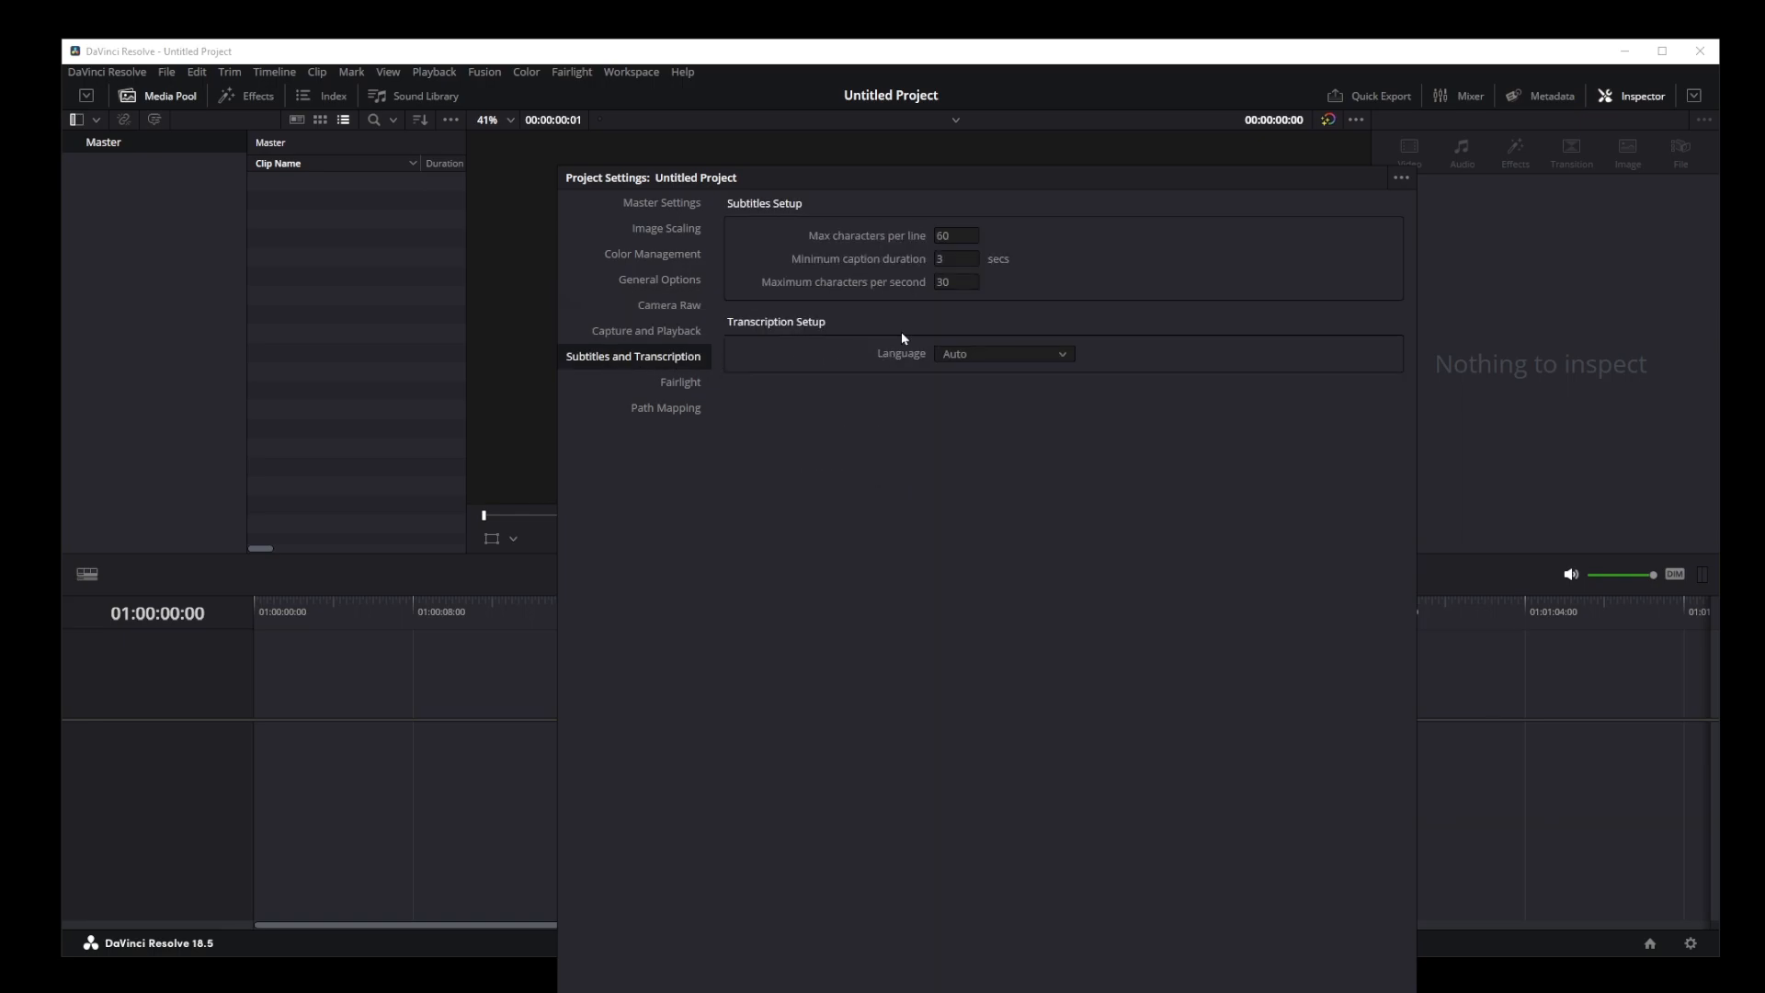
left_click(665, 408)
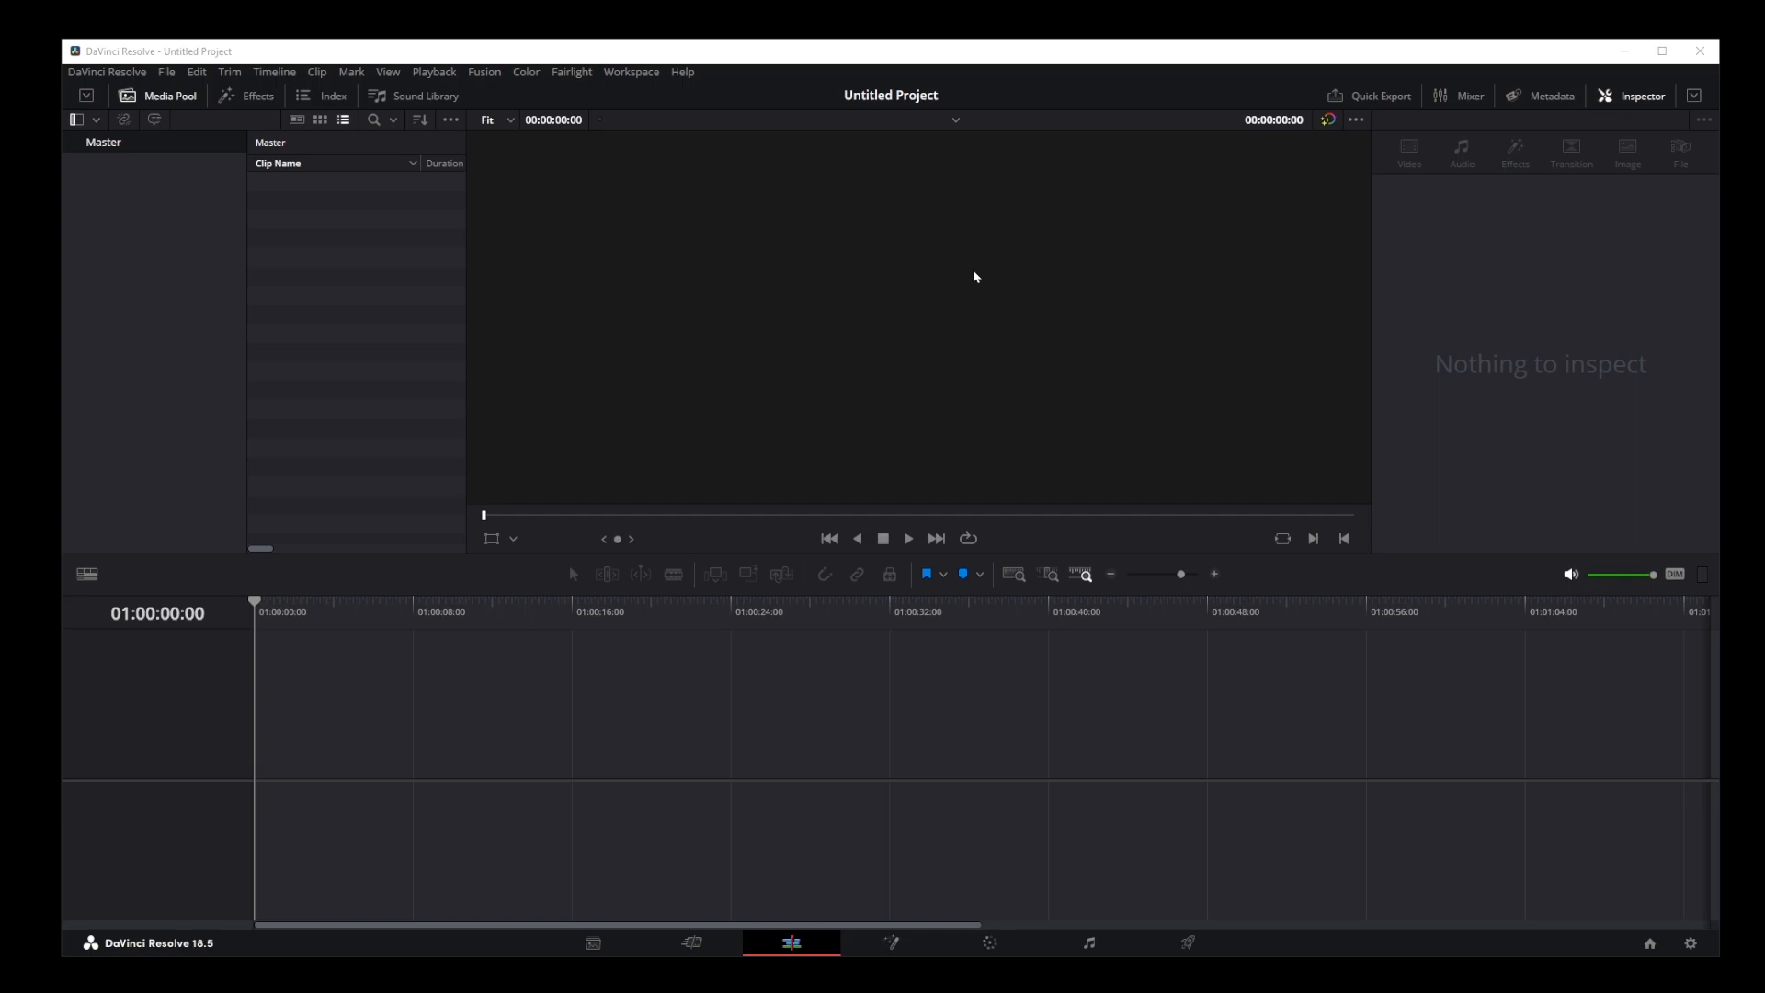
mouse_move(558, 277)
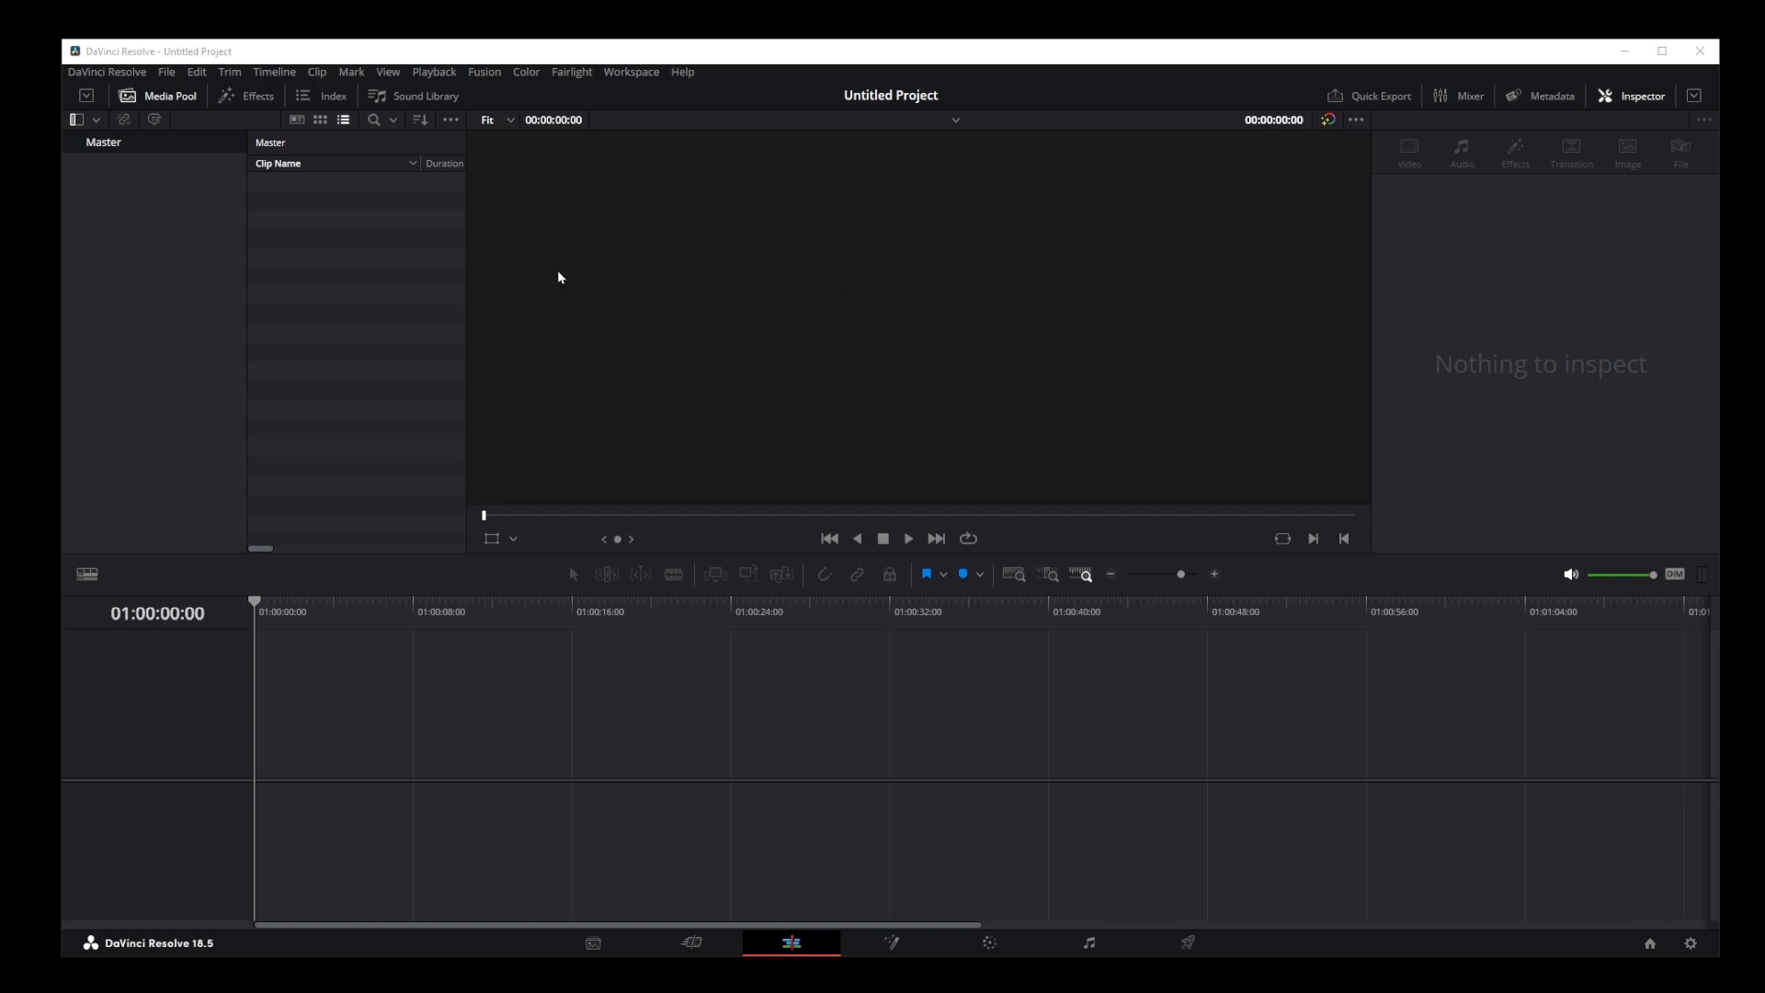